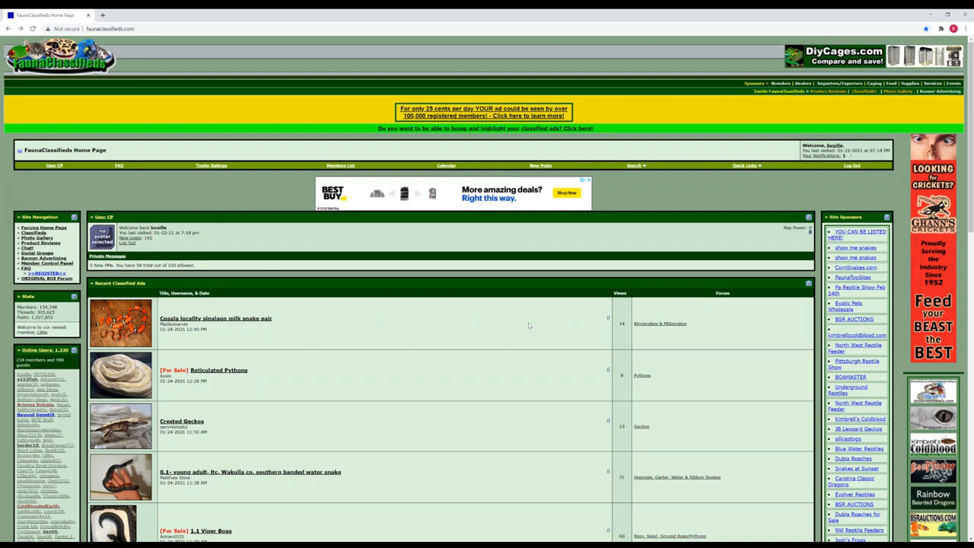
- Scroll down the Fauna Classifieds home page through Recent Classified Ads and news
scroll(down, 3)
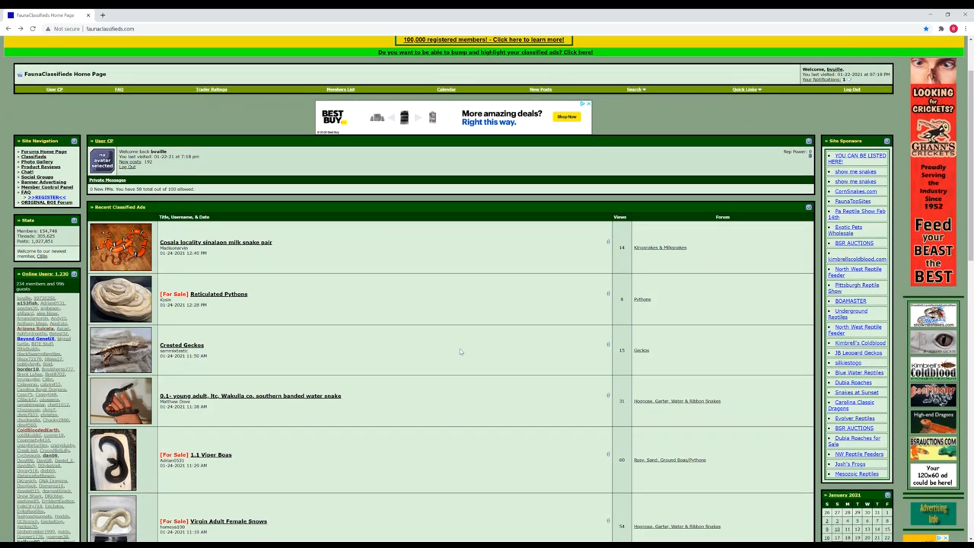
scroll(down, 3)
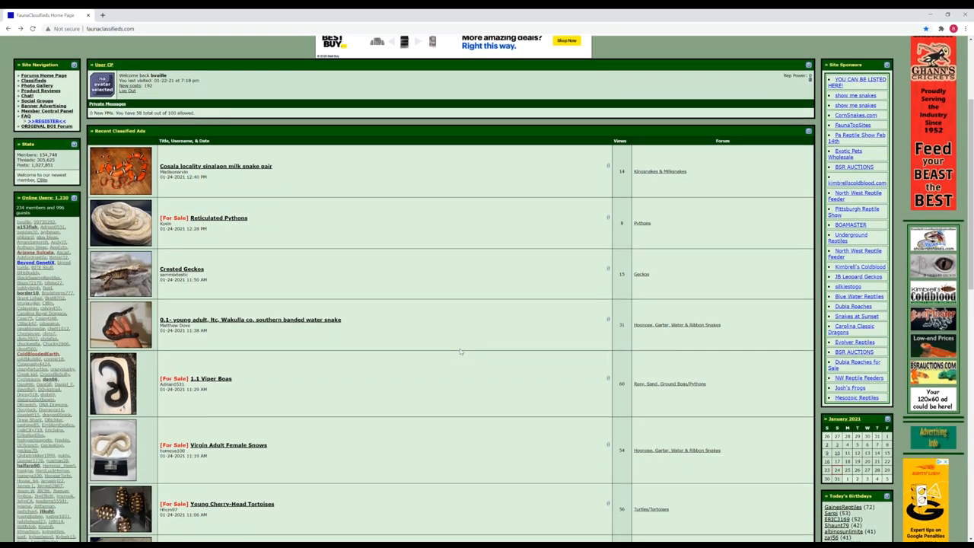
scroll(down, 3)
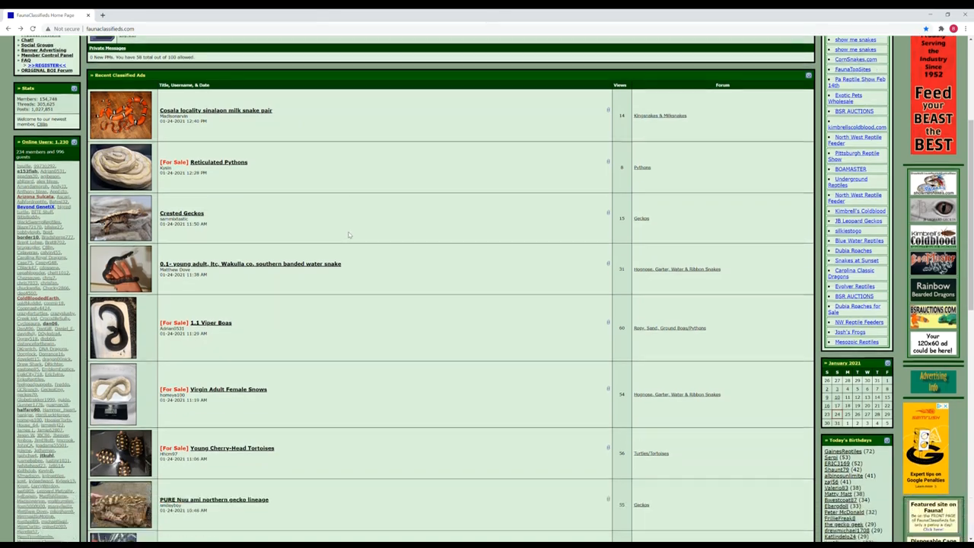
scroll(down, 3)
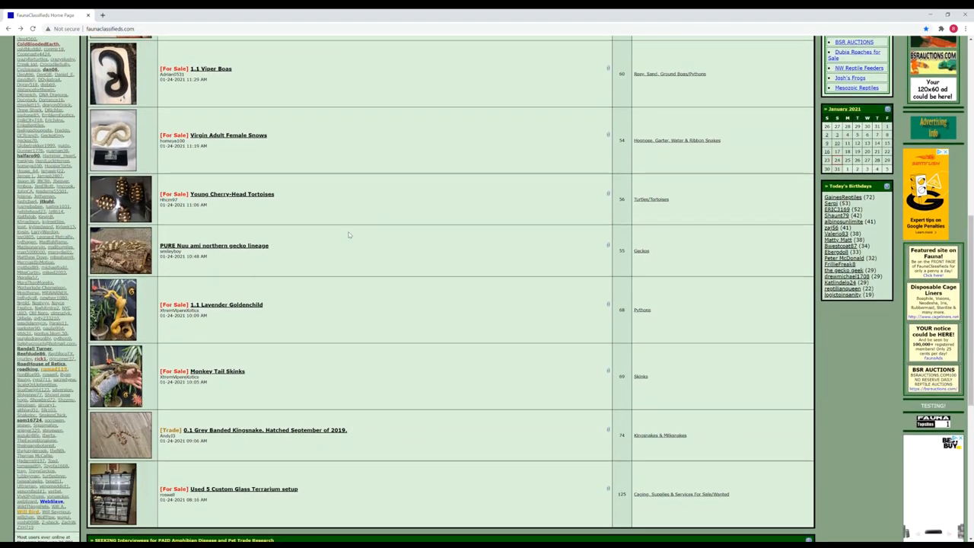
scroll(down, 3)
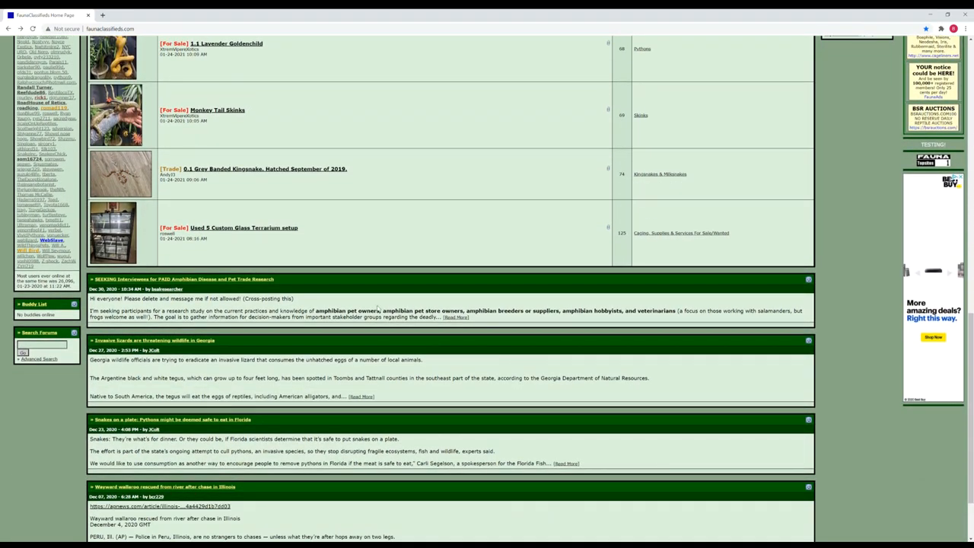
scroll(down, 3)
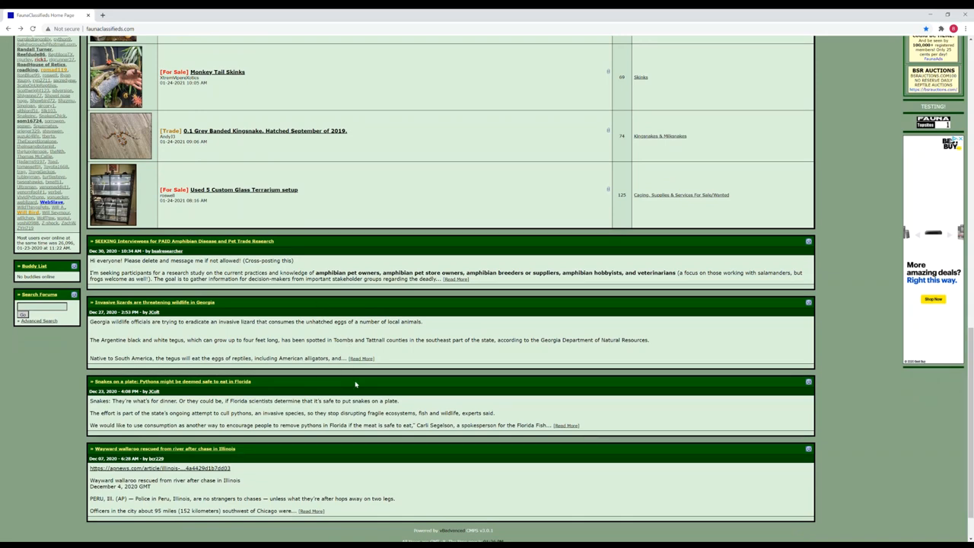
scroll(down, 3)
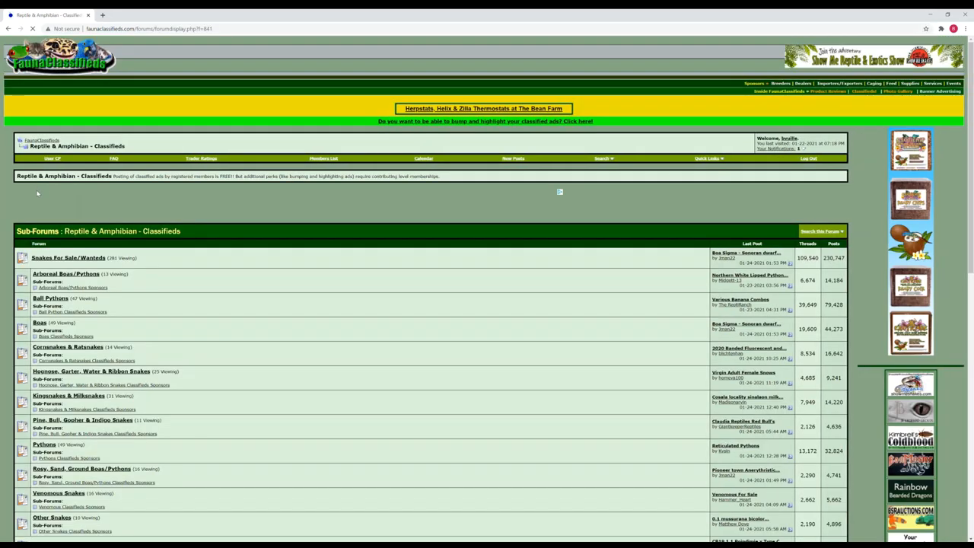
- Open the Boas classifieds sub-forum from the Reptile & Amphibian list
scroll(down, 3)
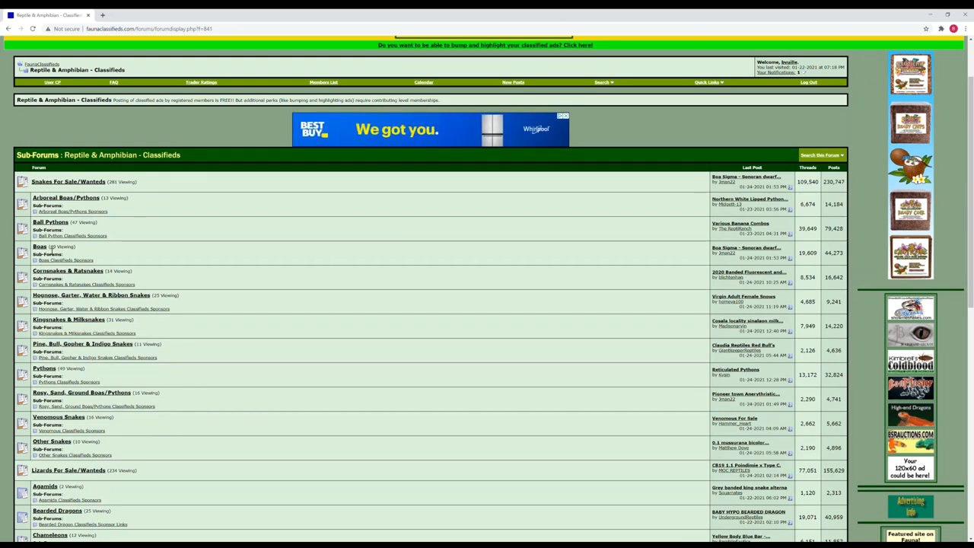
click(40, 247)
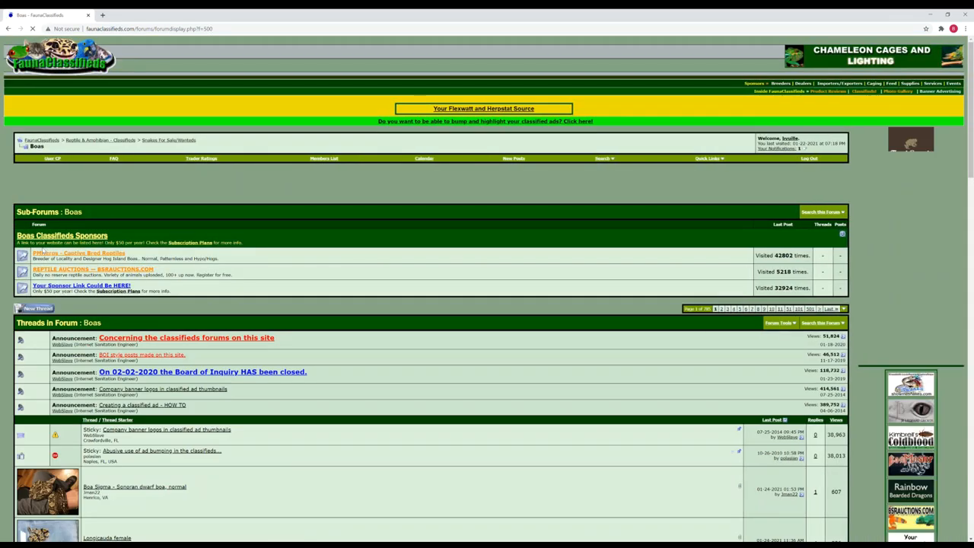
- Browse down the thread list of boa ads and return to the top
scroll(down, 3)
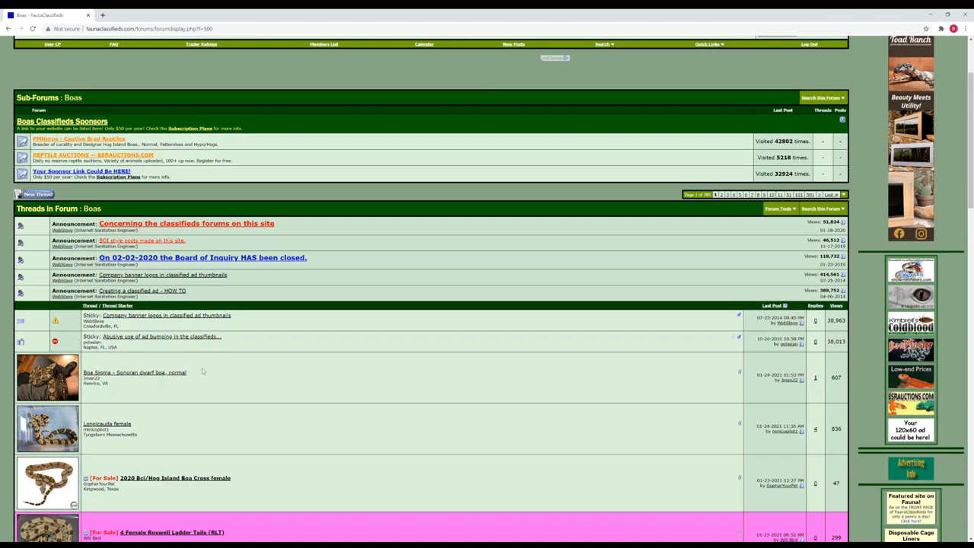
scroll(down, 3)
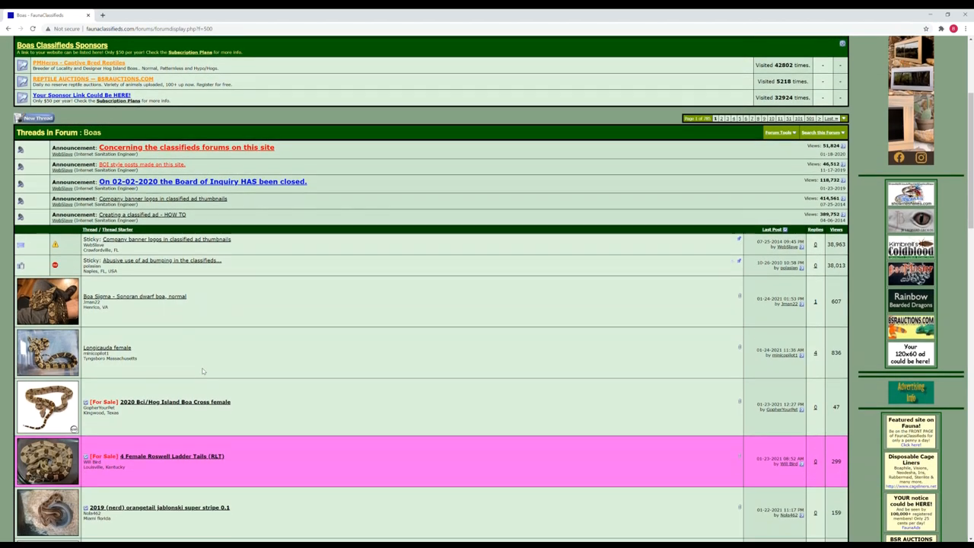
scroll(down, 3)
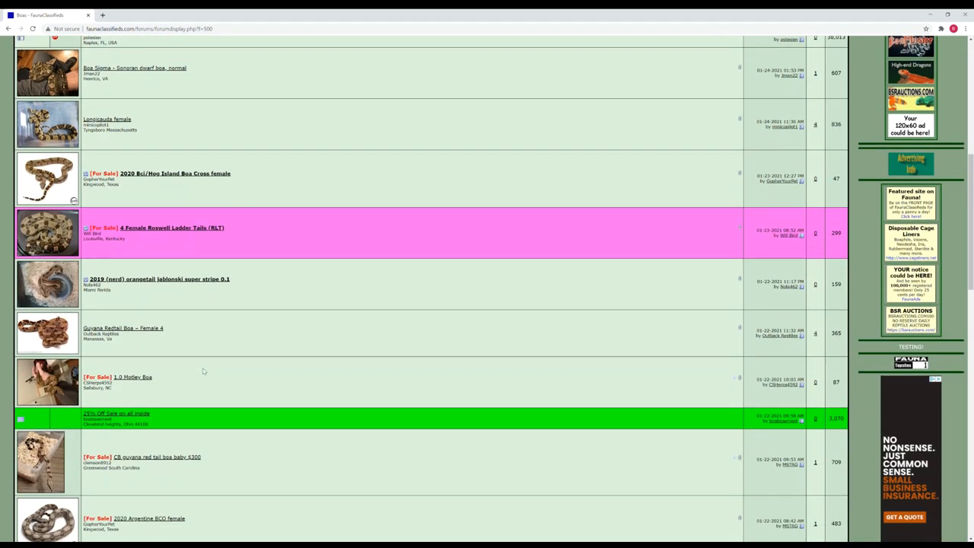
scroll(down, 3)
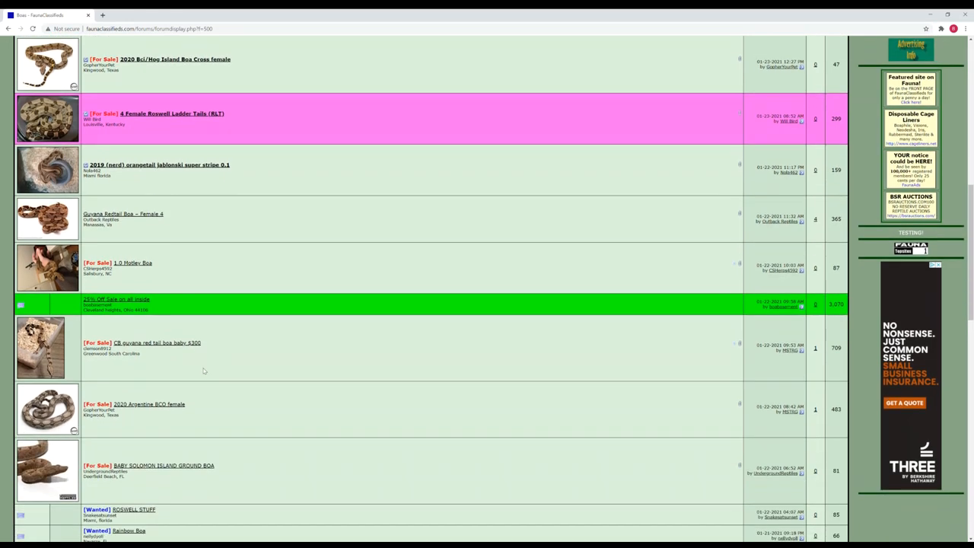
scroll(down, 3)
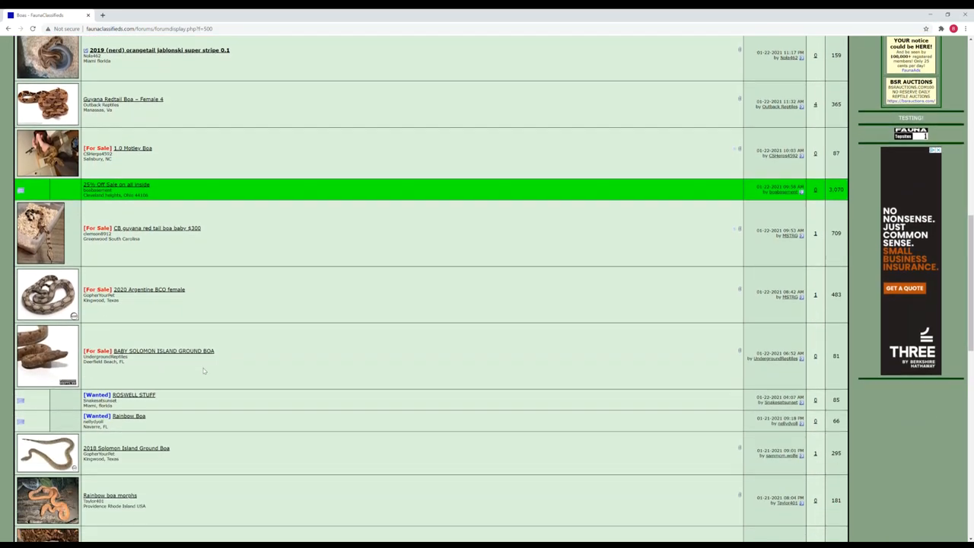
scroll(down, 3)
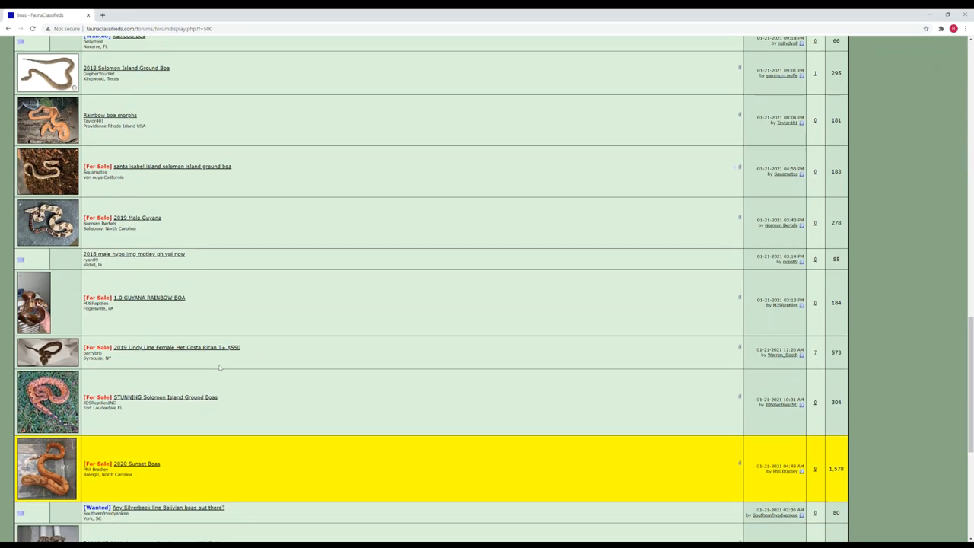
scroll(down, 3)
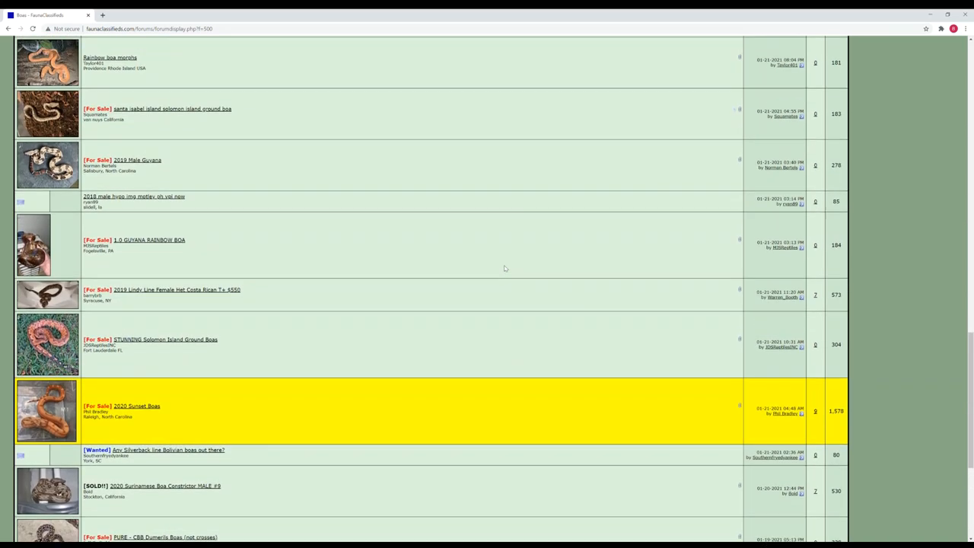
scroll(up, 3)
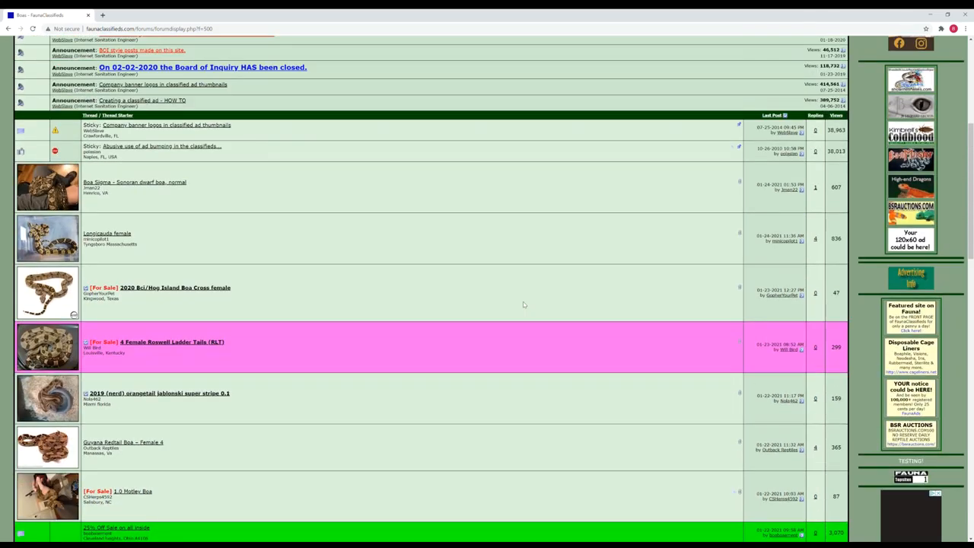
scroll(up, 3)
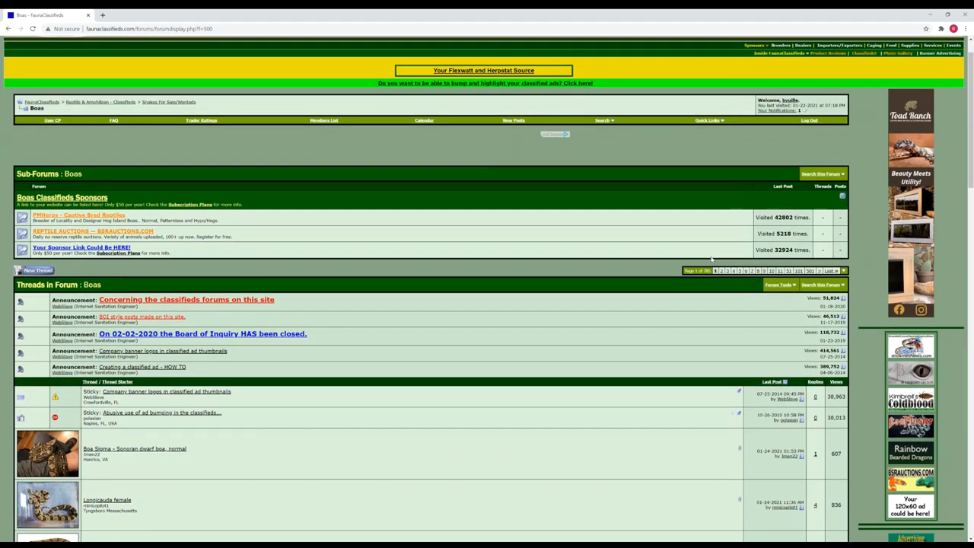
mouse_move(789, 304)
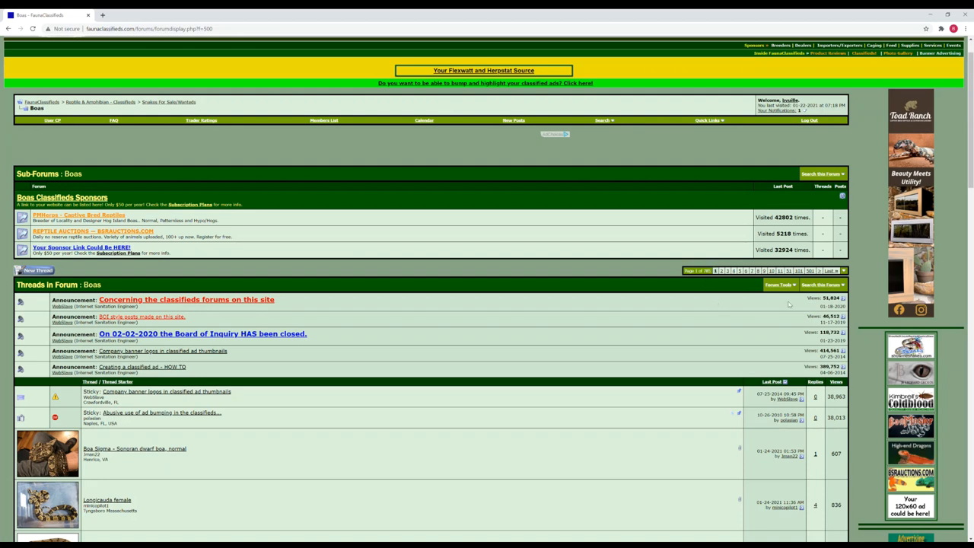
- Search the Boas forum for 'Argentine' and show the matching threads
click(820, 285)
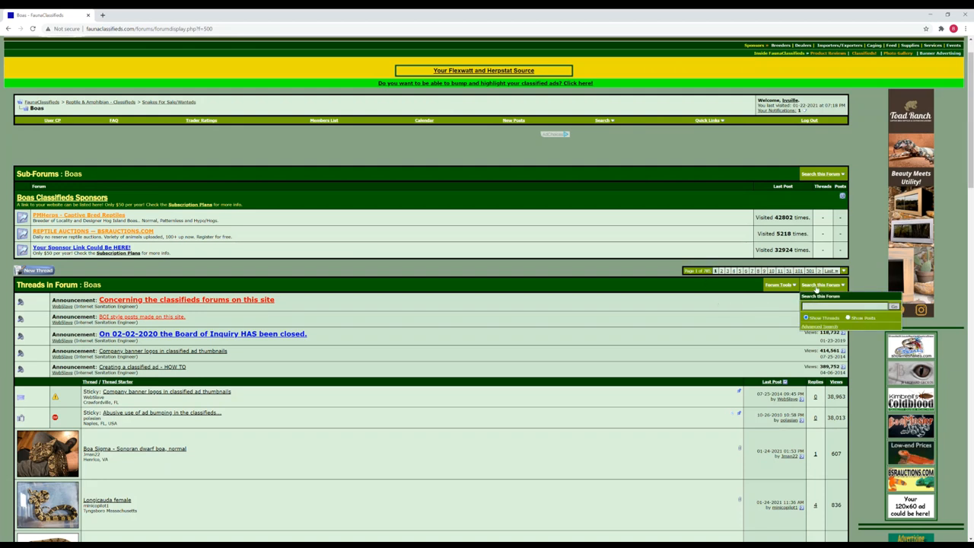
text(Argentine)
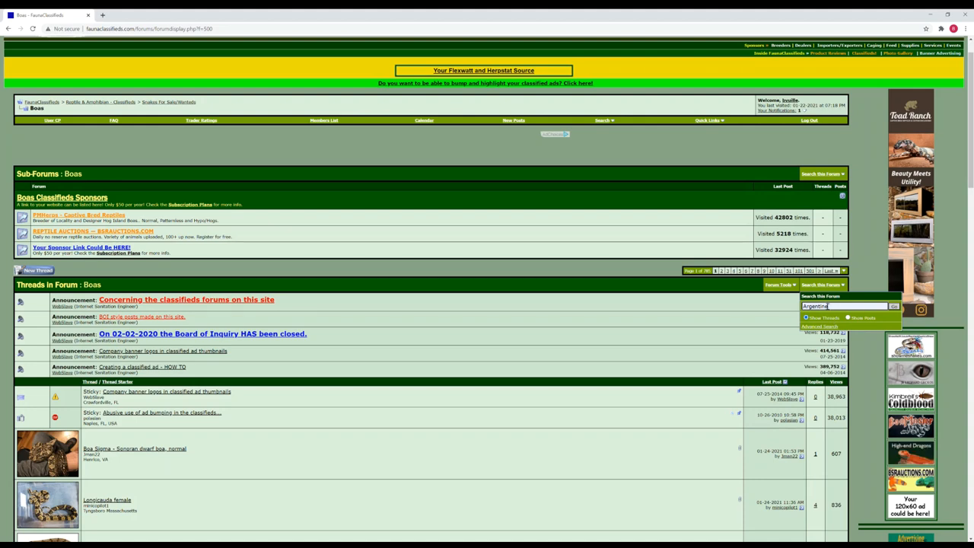
click(895, 306)
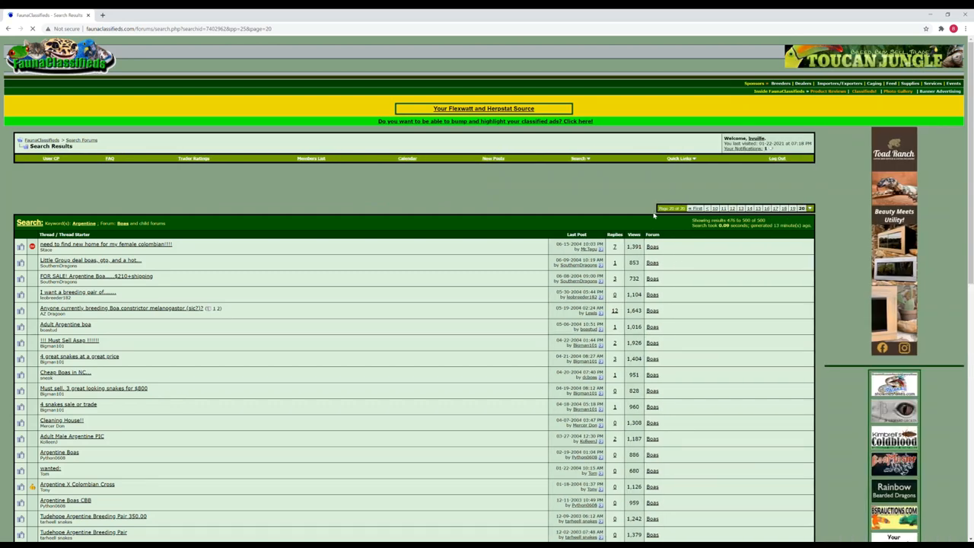
- Scroll the Argentine boa search results and go back to the Boas forum listings
scroll(down, 3)
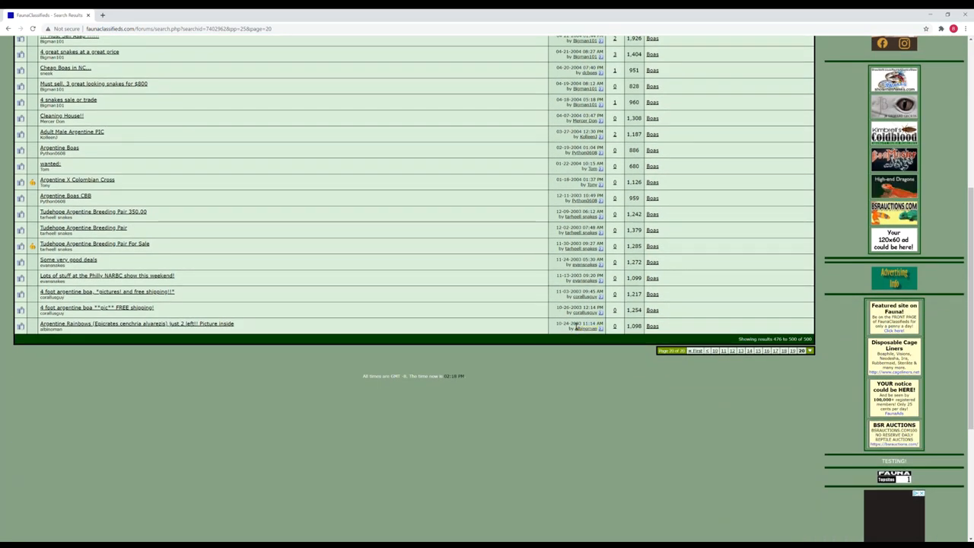
scroll(up, 3)
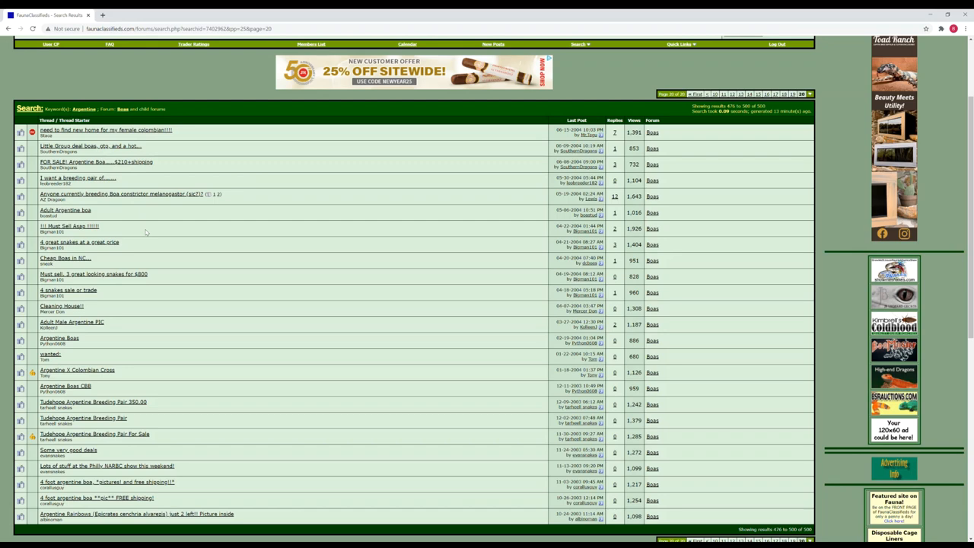
mouse_move(137, 253)
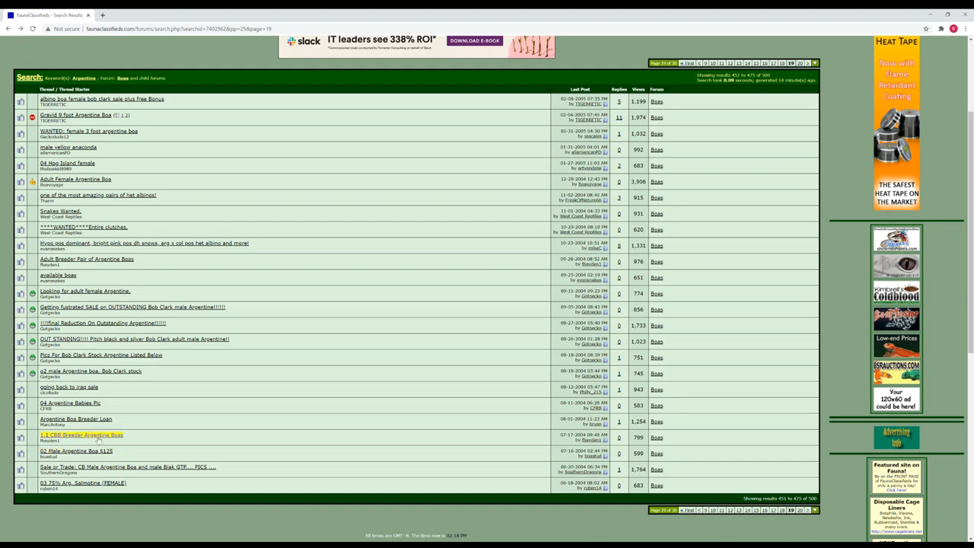
click(81, 436)
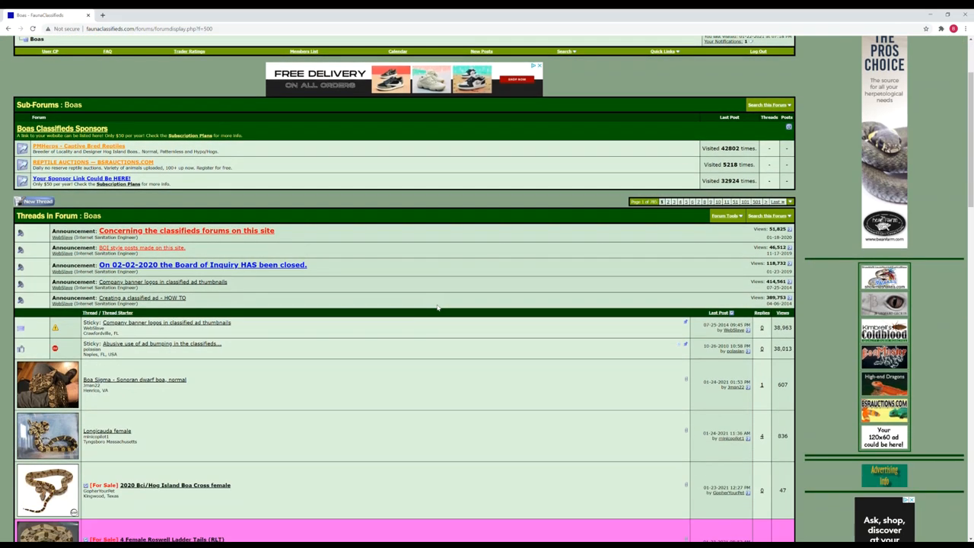
- Read the Longicauda female boa listing and start a private message to its seller
scroll(down, 3)
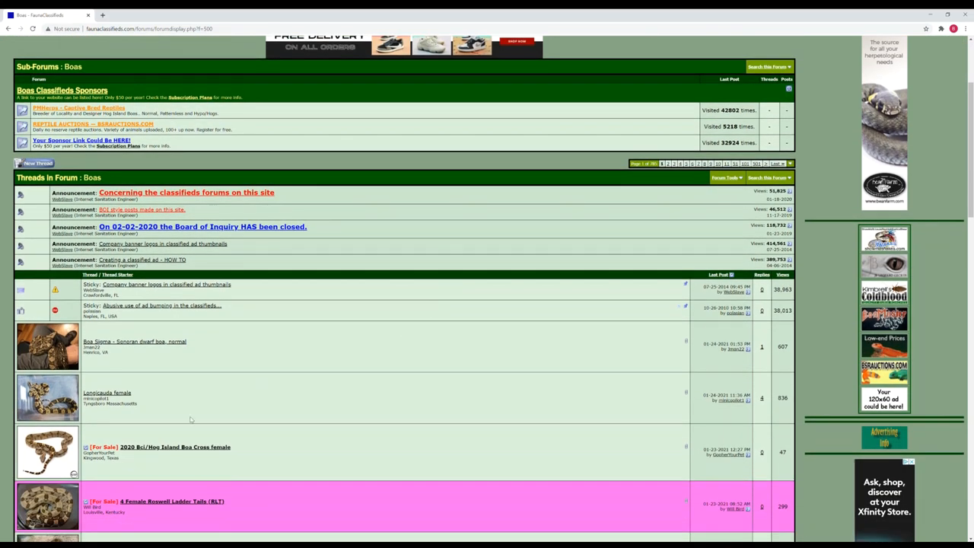
click(107, 393)
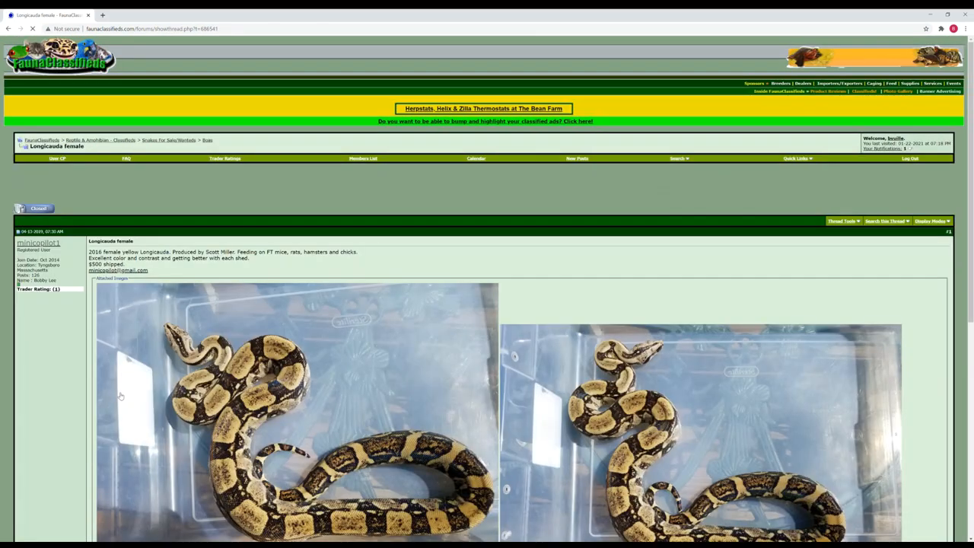
scroll(down, 3)
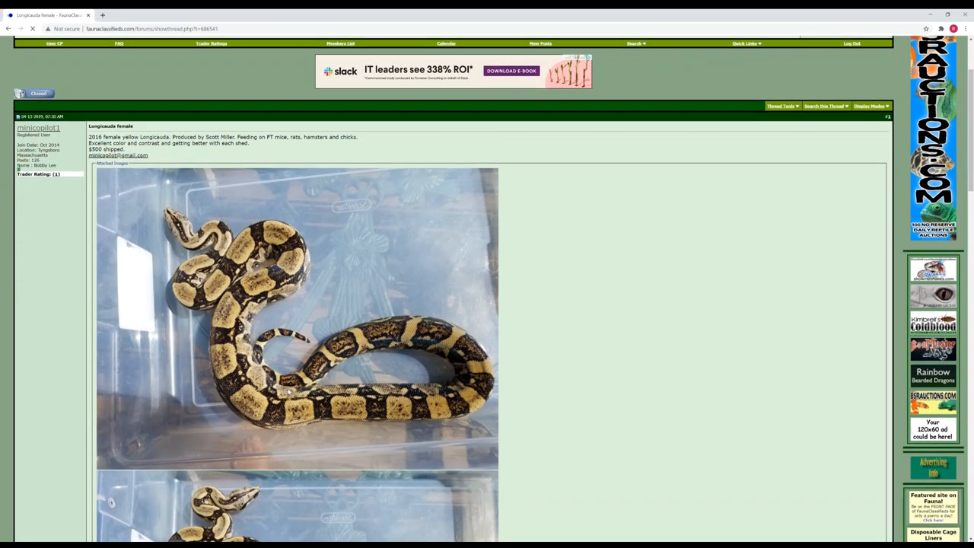
scroll(down, 3)
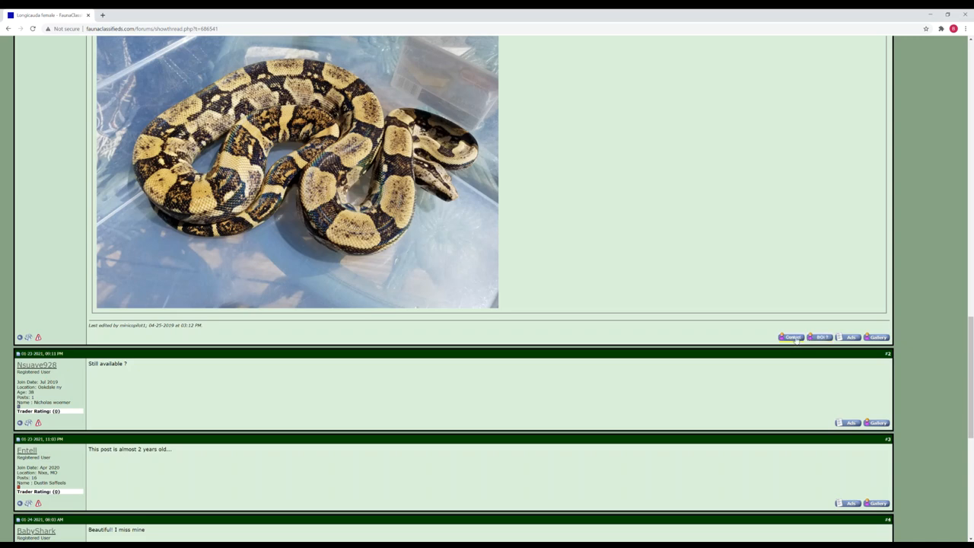
click(791, 337)
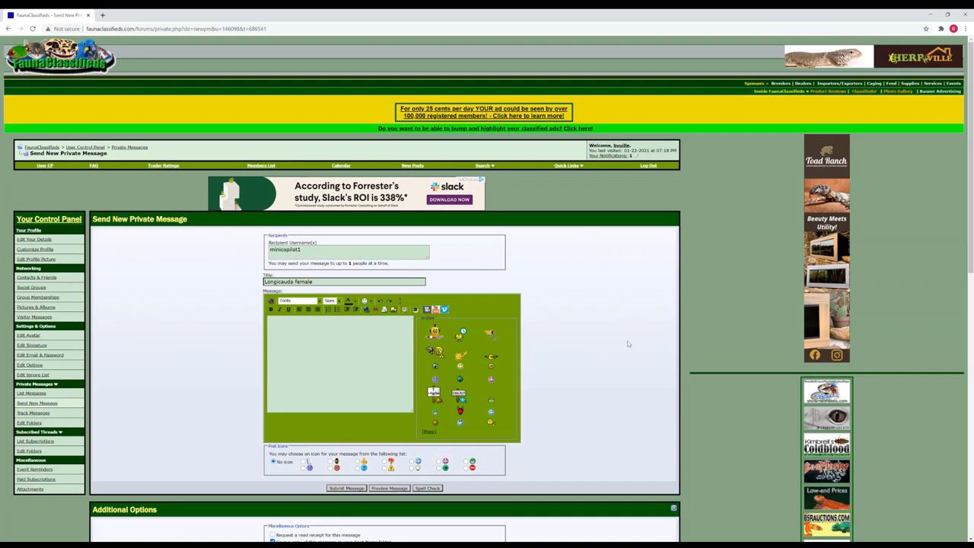
- Enter test text 'fgsdf' in the message, then abandon it for the private messages inbox
text(fgsdf)
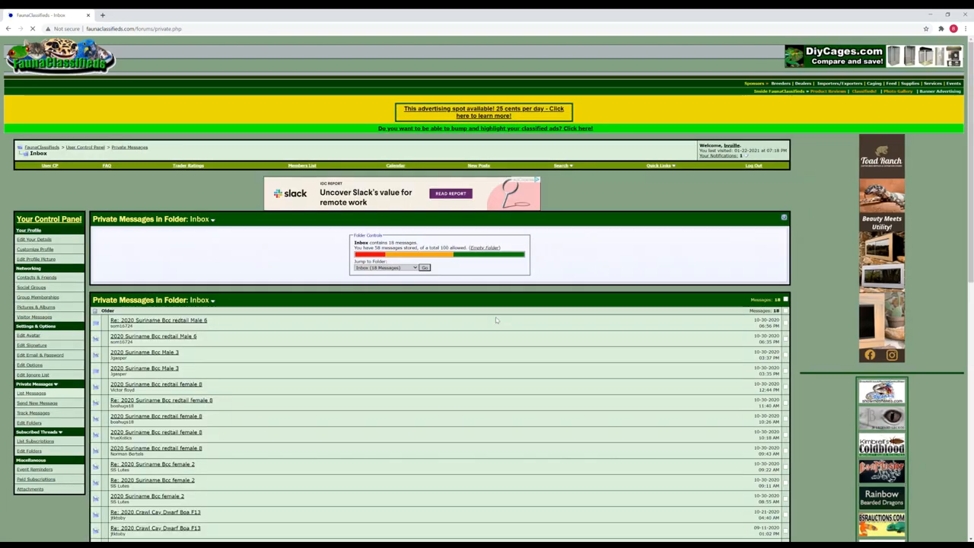
- Scroll the private messages inbox before returning to the forum index
scroll(down, 3)
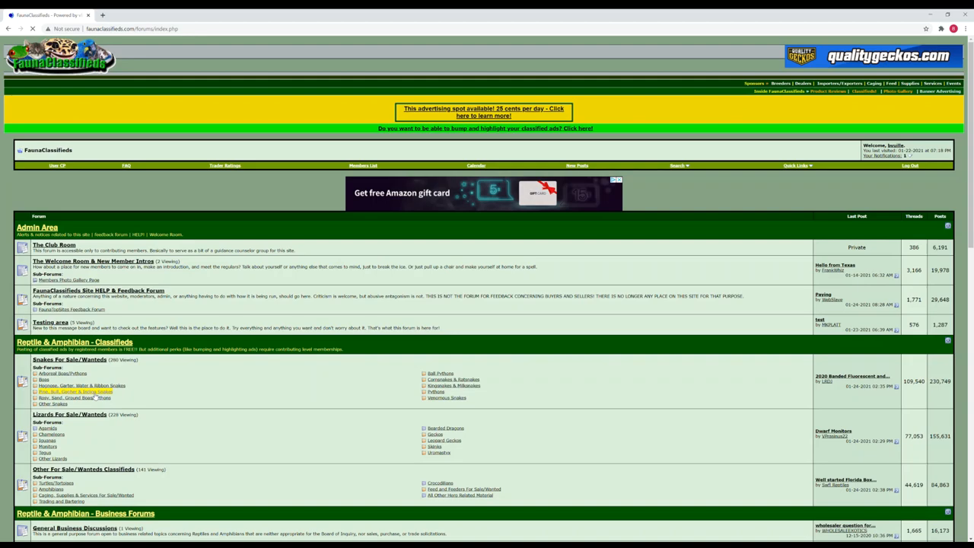
scroll(down, 3)
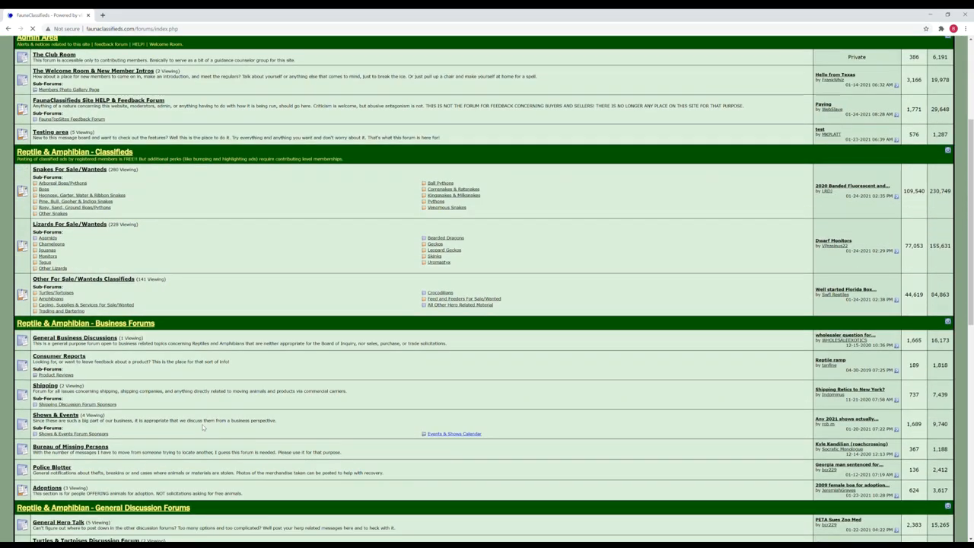
scroll(down, 3)
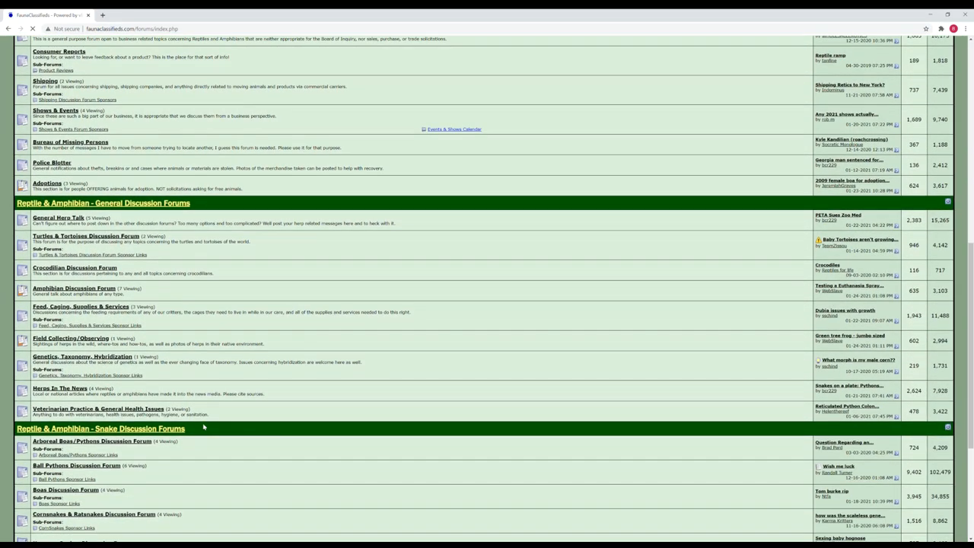
scroll(down, 3)
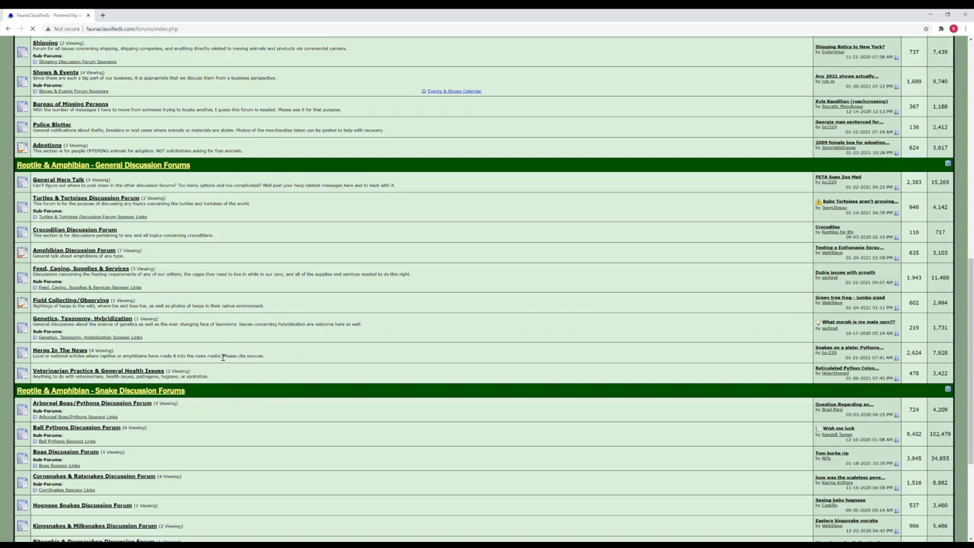
mouse_move(222, 385)
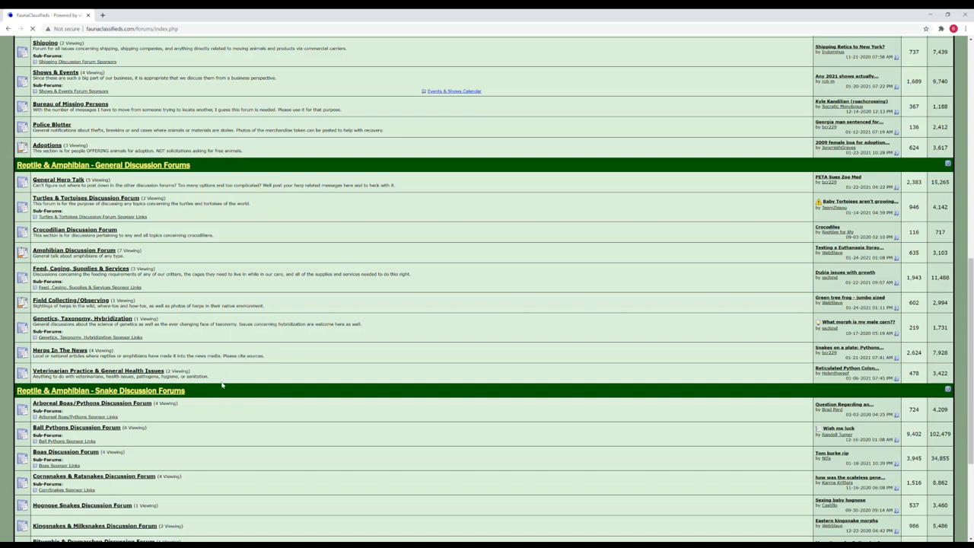
scroll(down, 3)
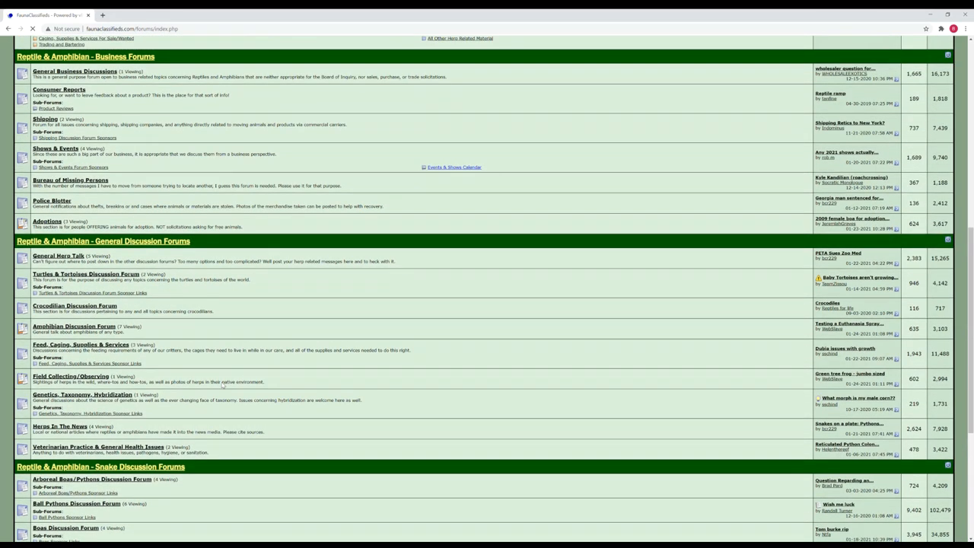
scroll(up, 3)
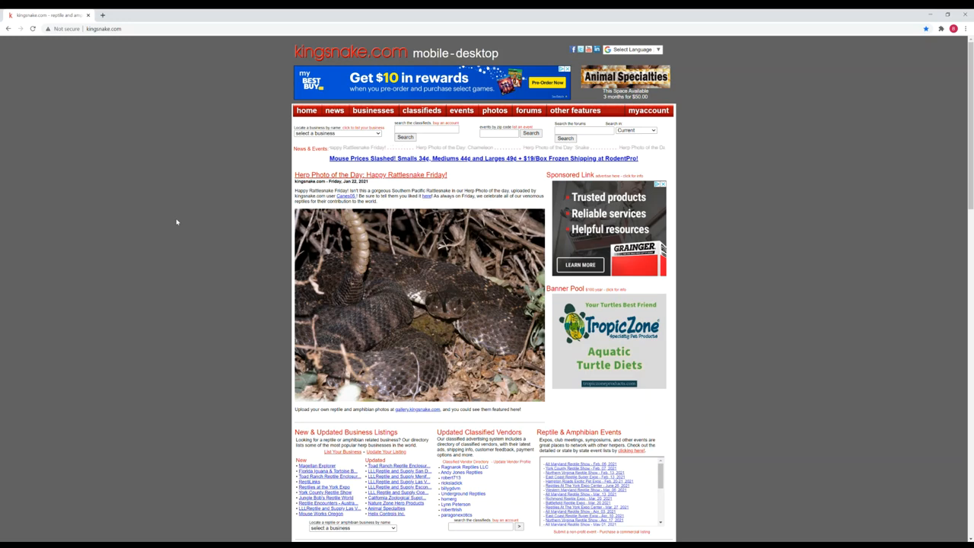
- Scroll kingsnake.com's home page through news briefs and articles, then back to the top
scroll(down, 3)
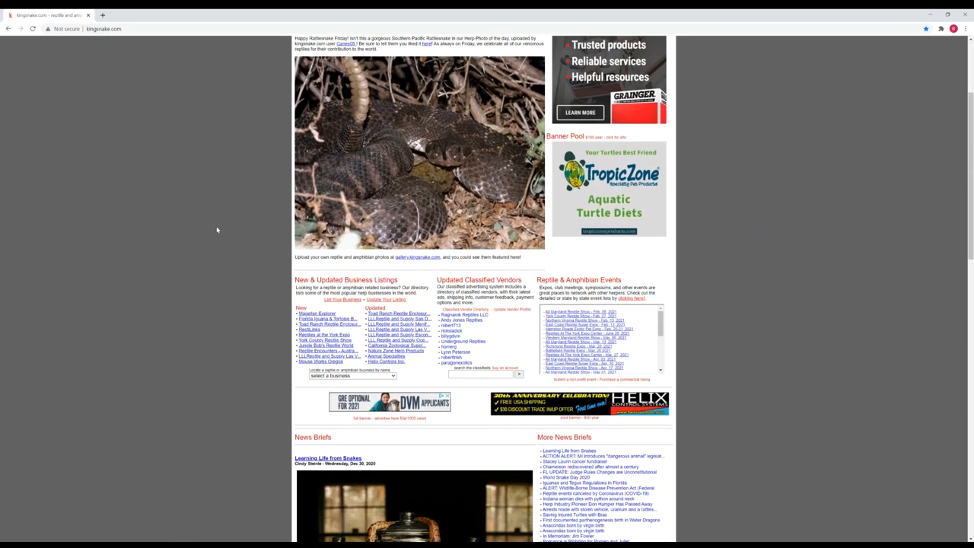
scroll(down, 3)
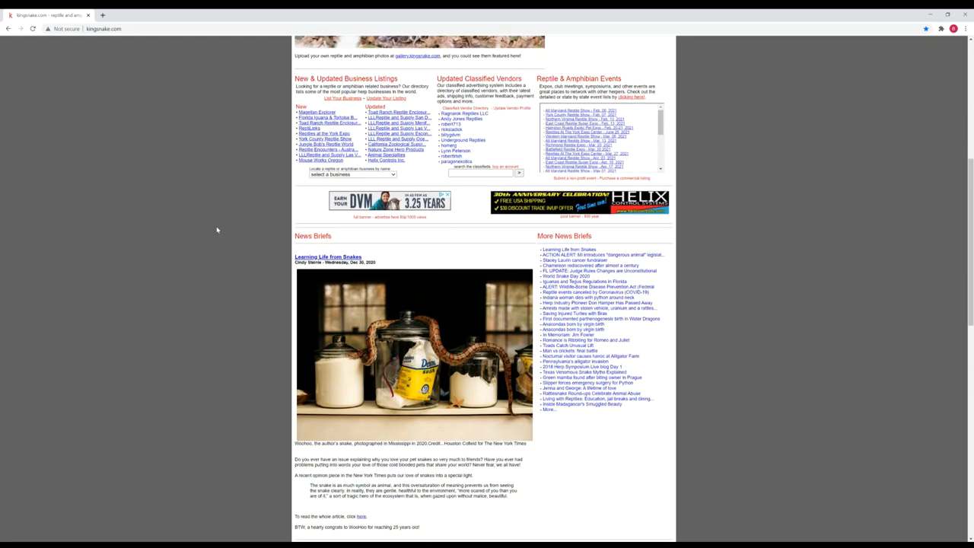
scroll(down, 3)
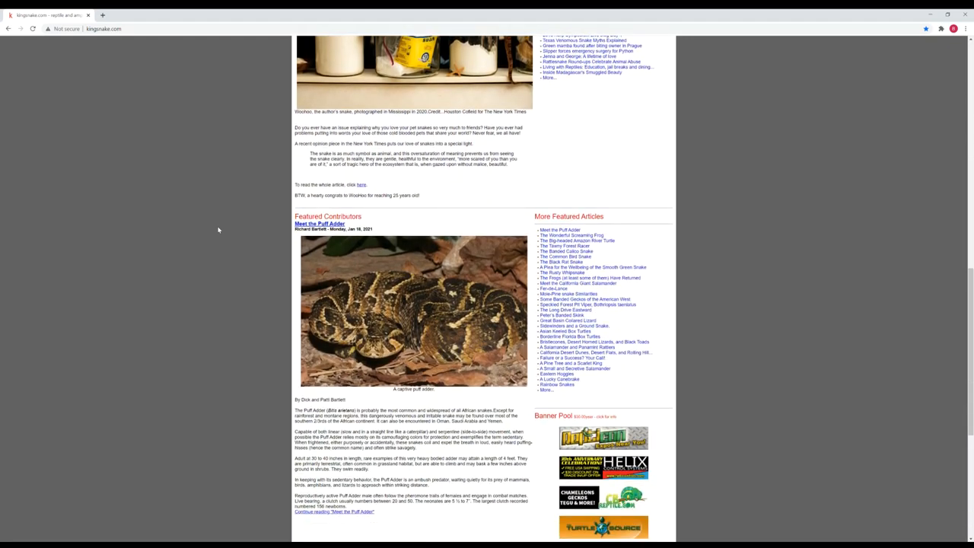
scroll(up, 3)
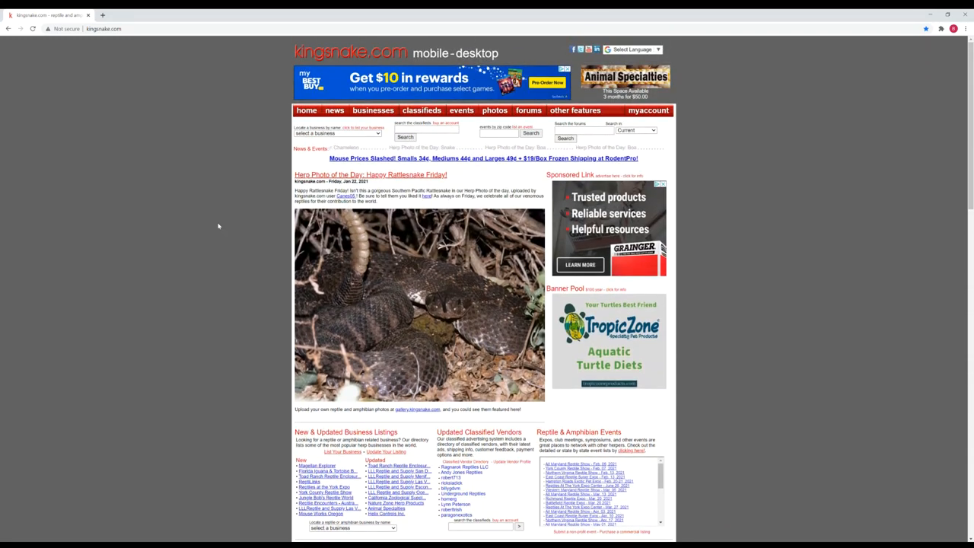
- Choose classified ads by category from the classifieds menu and pick Boas
click(421, 109)
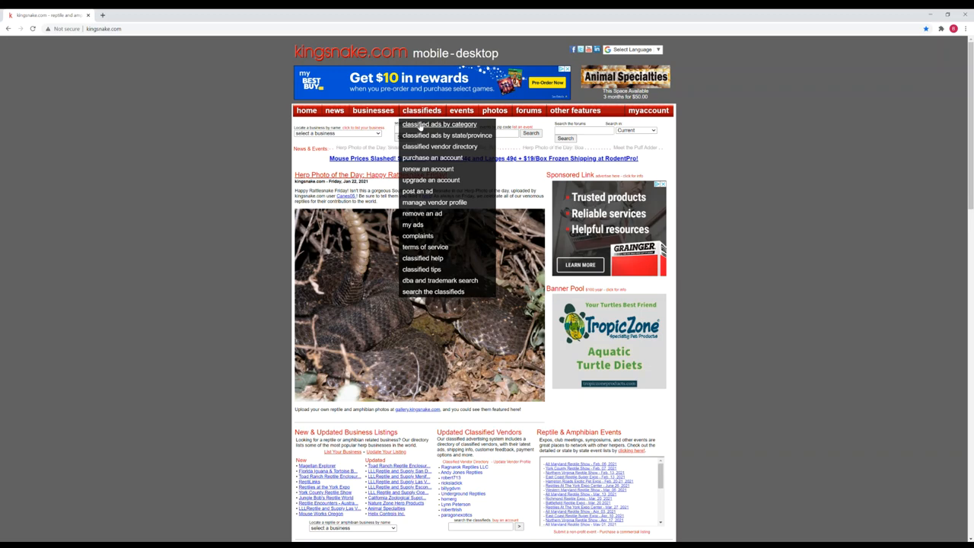
click(440, 124)
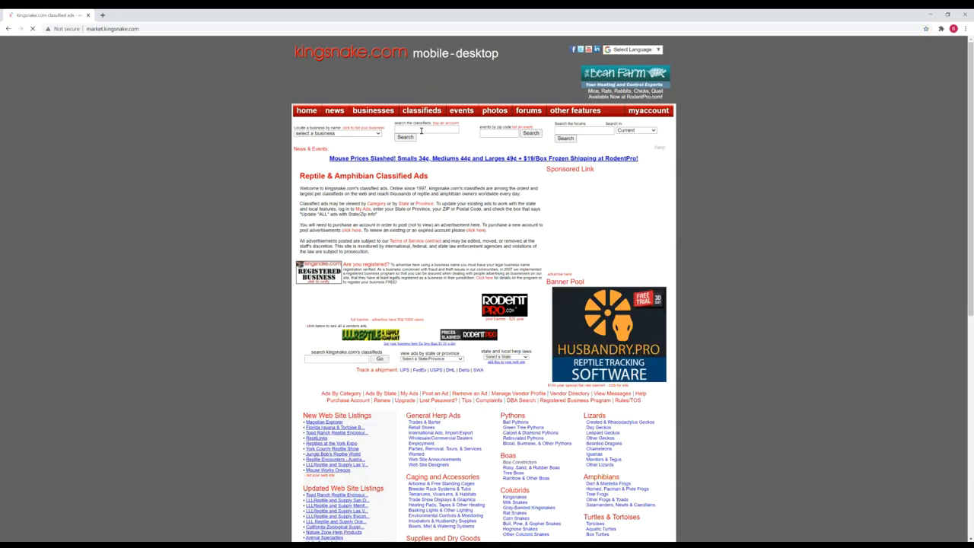
- Look through the Boa Constrictor Classifieds down to the disclaimer and back near the top
scroll(down, 3)
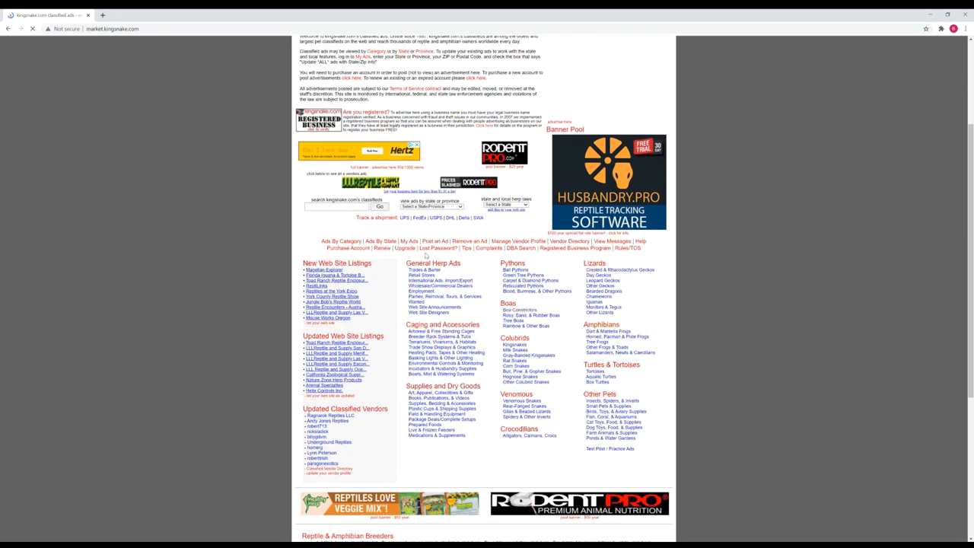
scroll(down, 3)
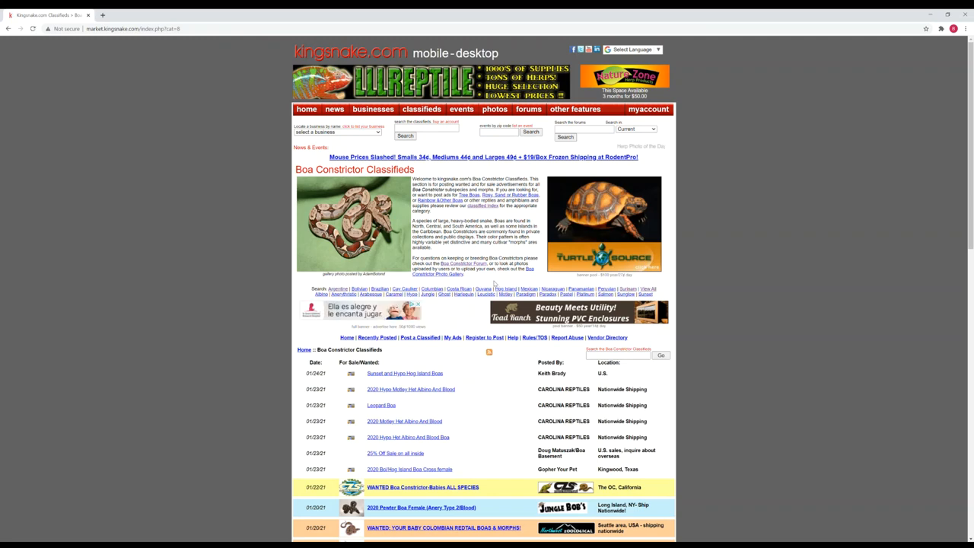
scroll(down, 3)
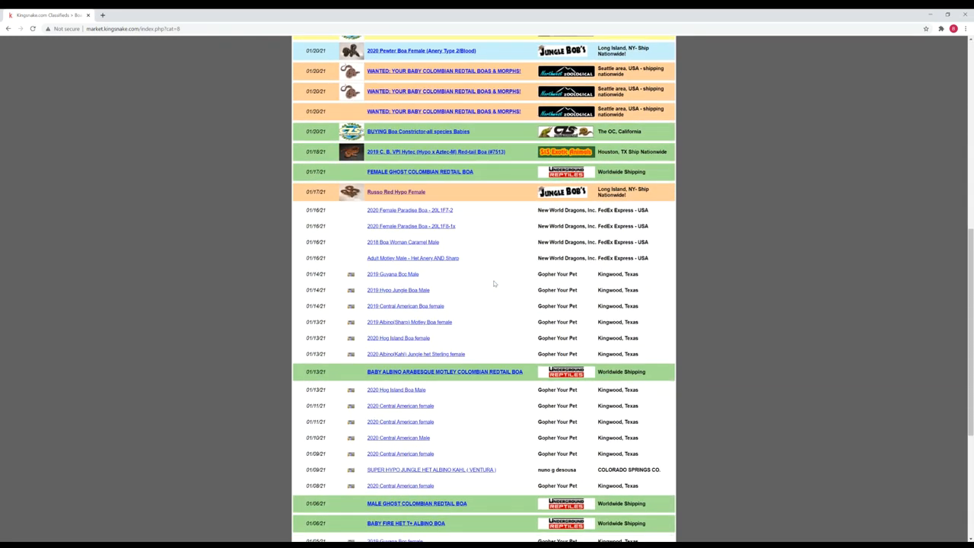
scroll(down, 3)
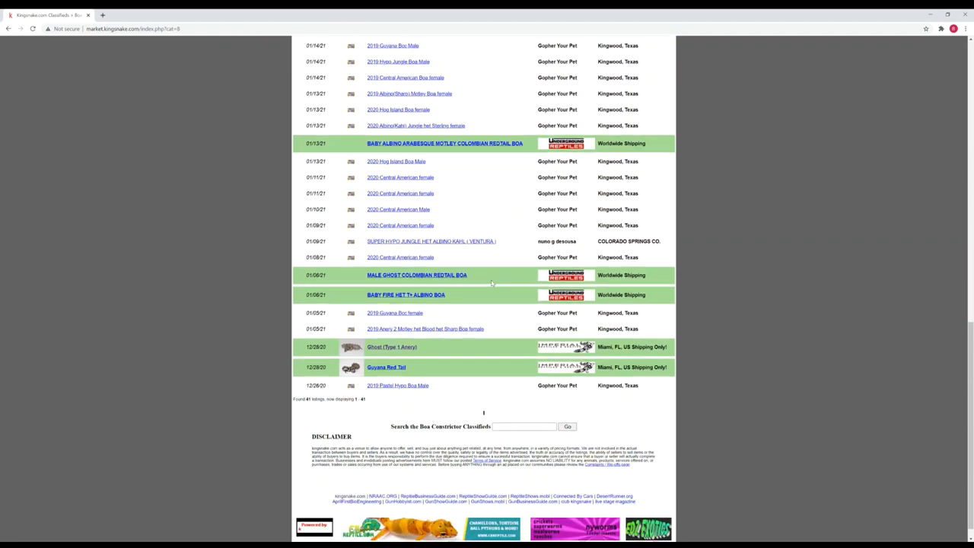
mouse_move(494, 298)
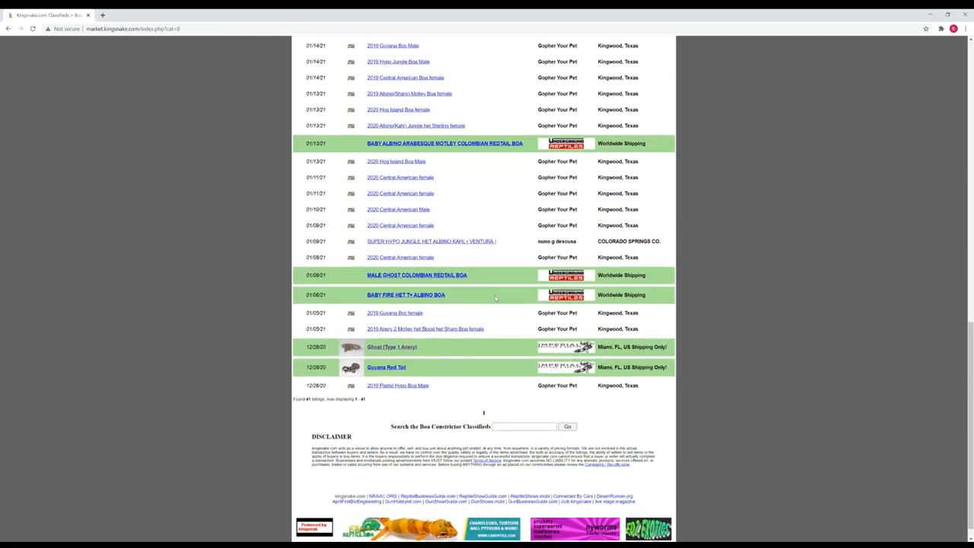
scroll(up, 3)
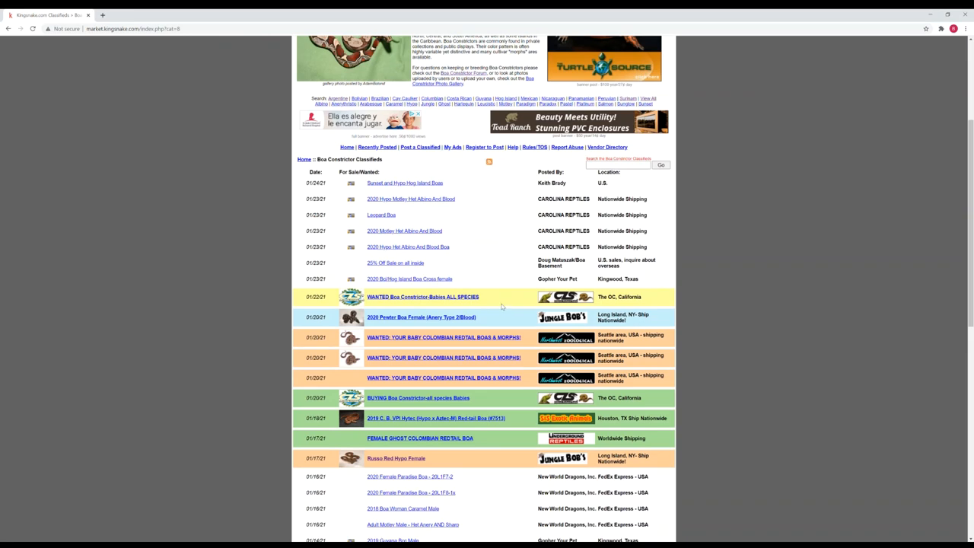
scroll(up, 3)
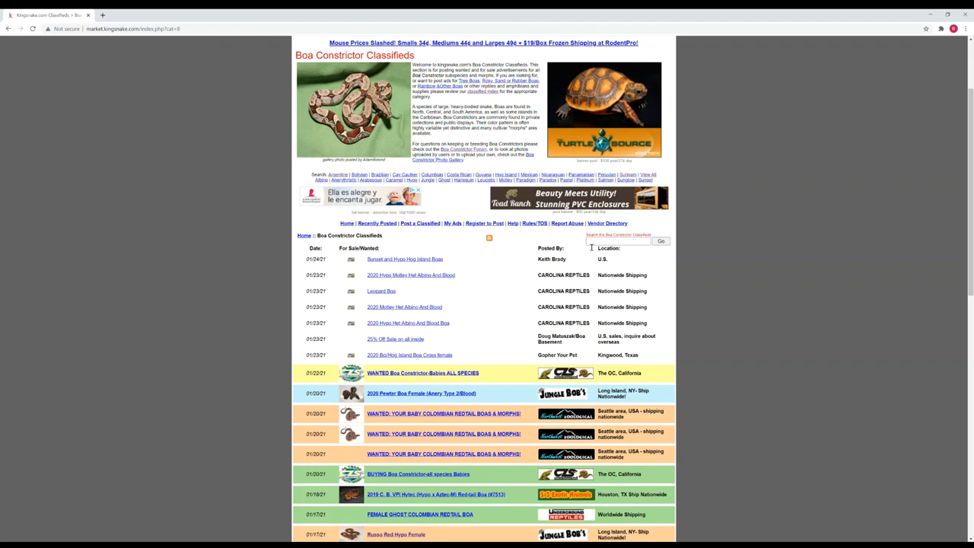
click(616, 241)
text(Argentine)
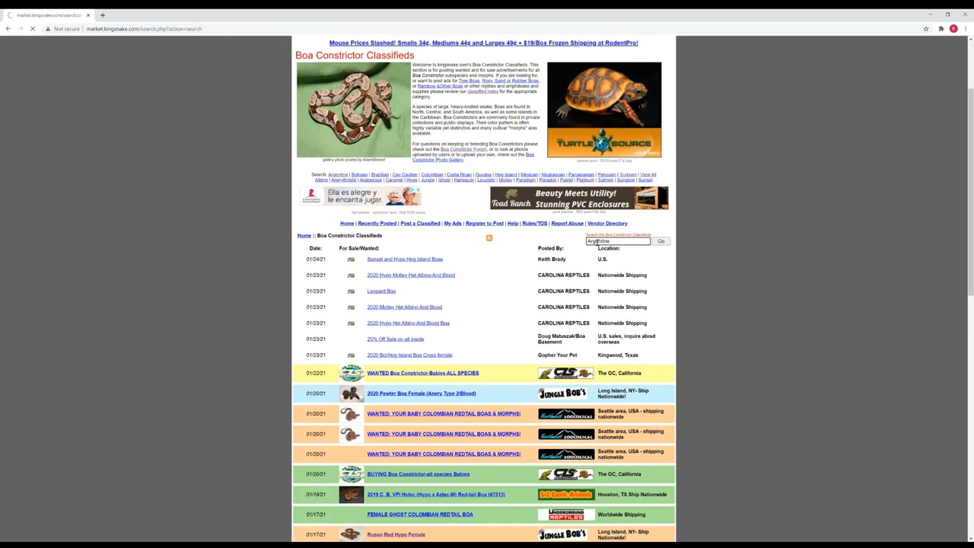
click(660, 240)
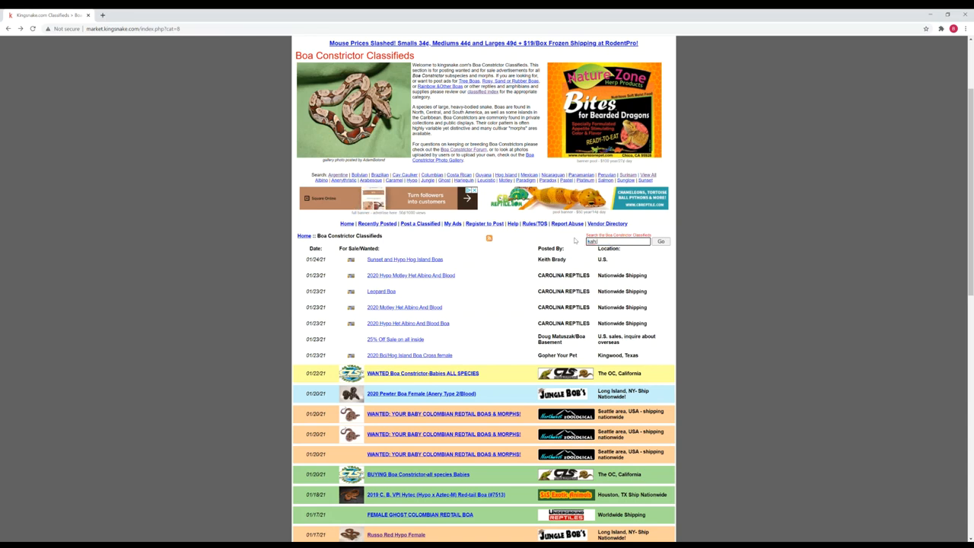
click(661, 240)
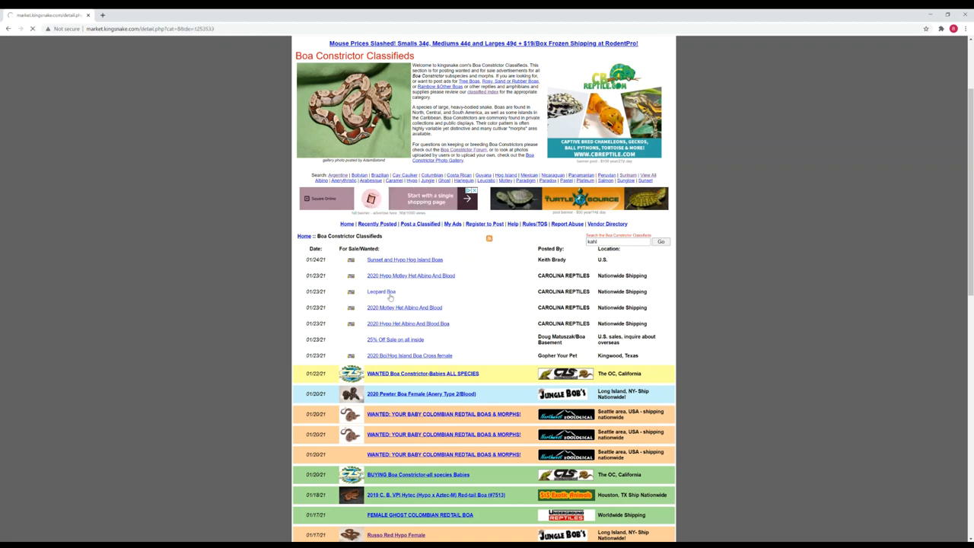
- Open the Leopard Boa ad's Contact Vendor form and enter 'gfgfg' as the email address
click(380, 292)
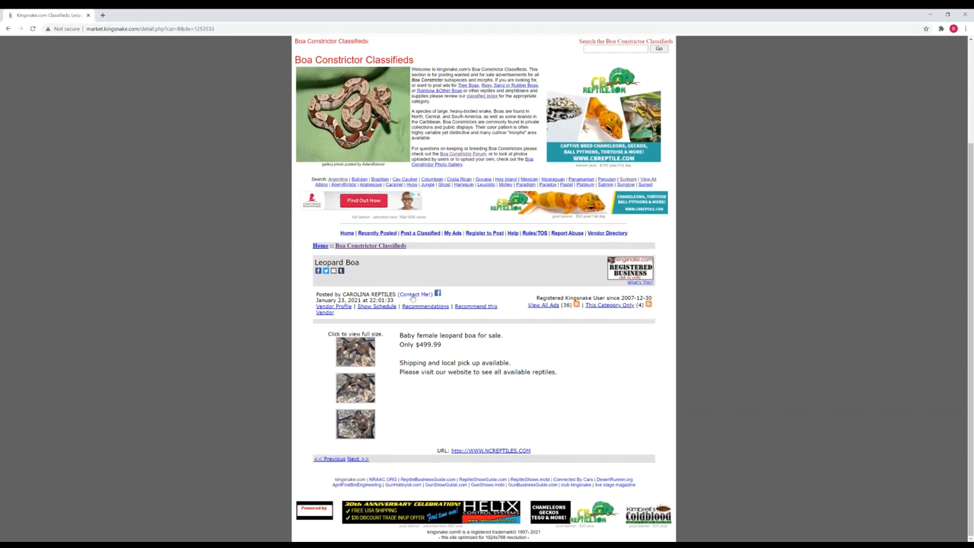
click(414, 295)
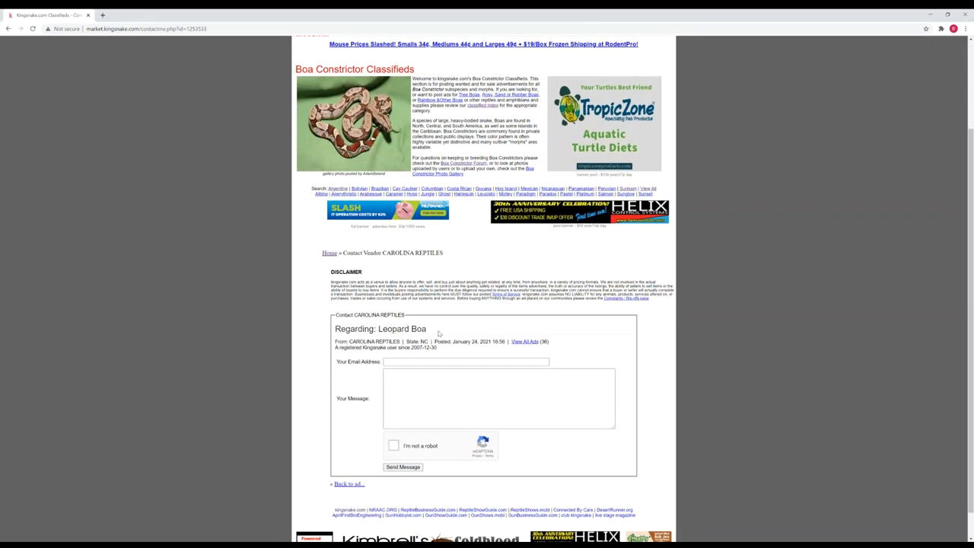
click(465, 363)
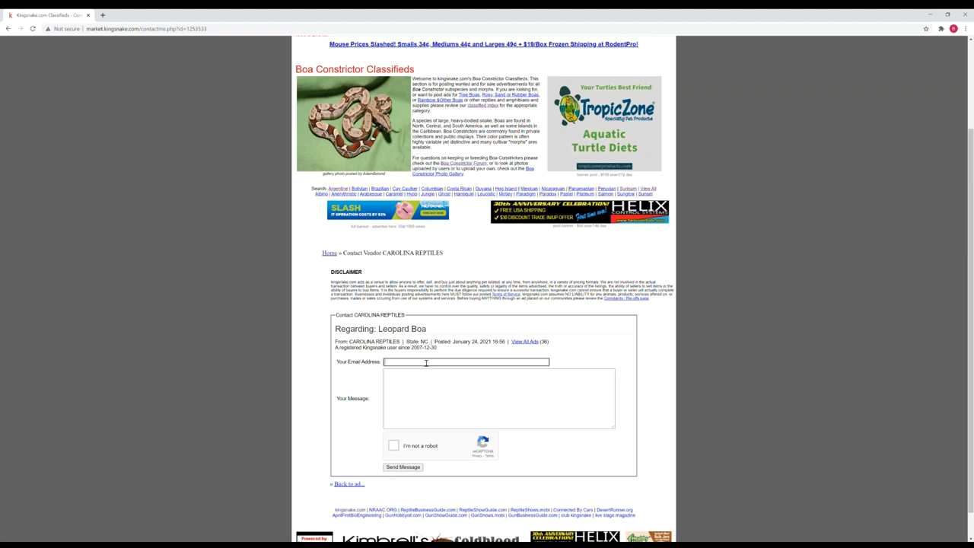
text(gfgfg)
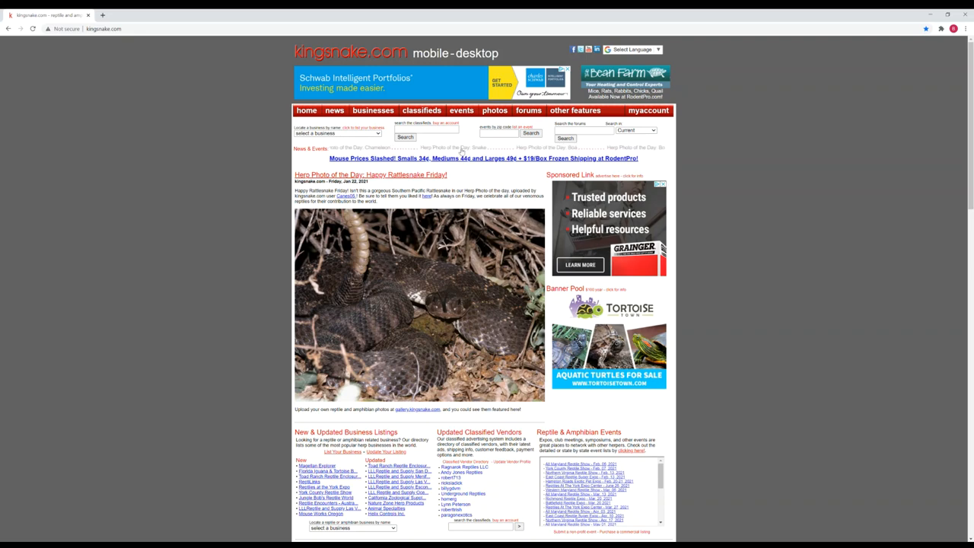
- Open the Reptile & Amphibian Forums index and look over the snake, lizard, venomous and amphibian sections
click(528, 109)
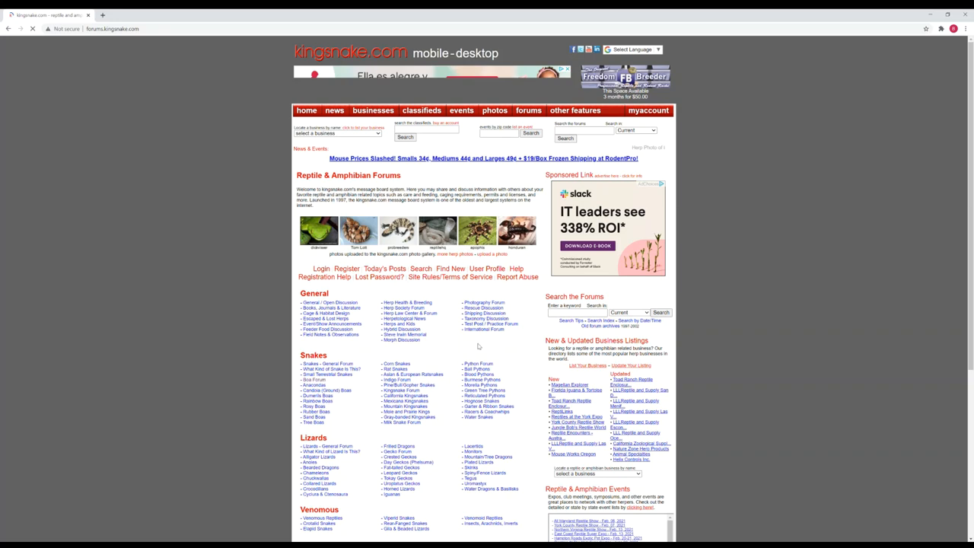
scroll(down, 3)
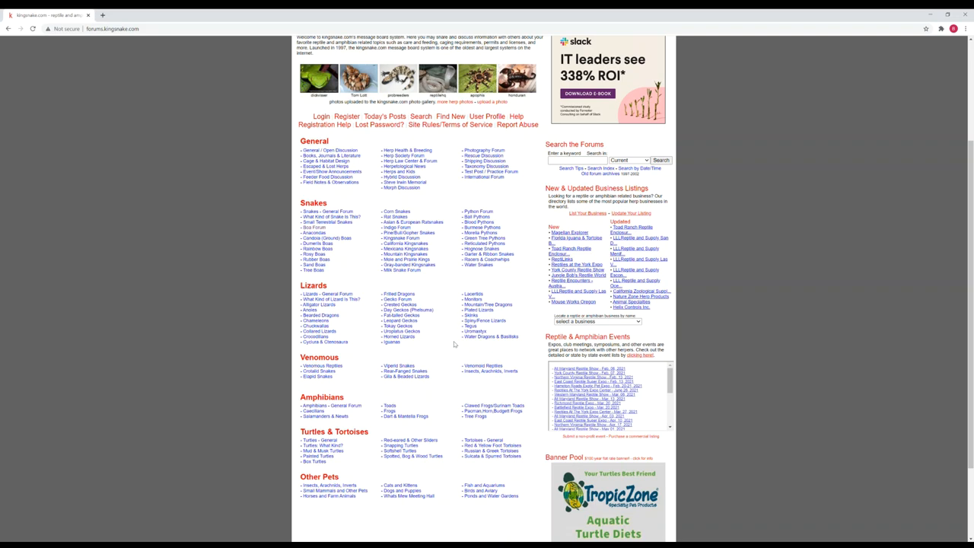
mouse_move(411, 357)
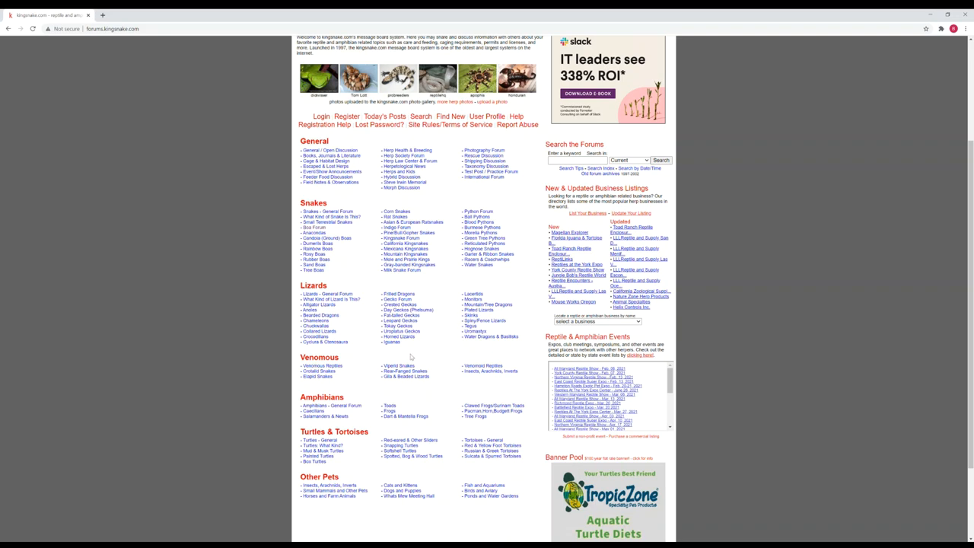
mouse_move(457, 402)
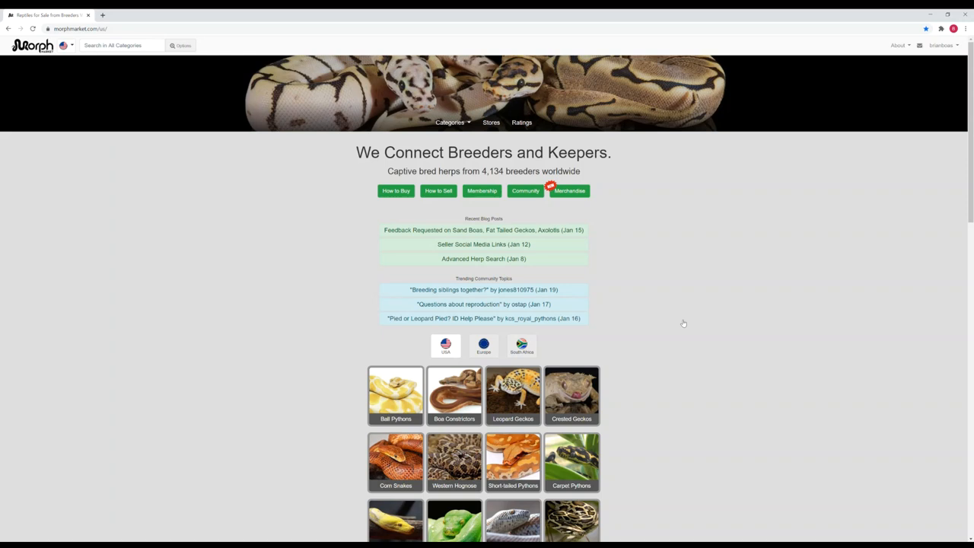
- From the home page's animal categories, open the Boa Constrictors for sale page
scroll(down, 3)
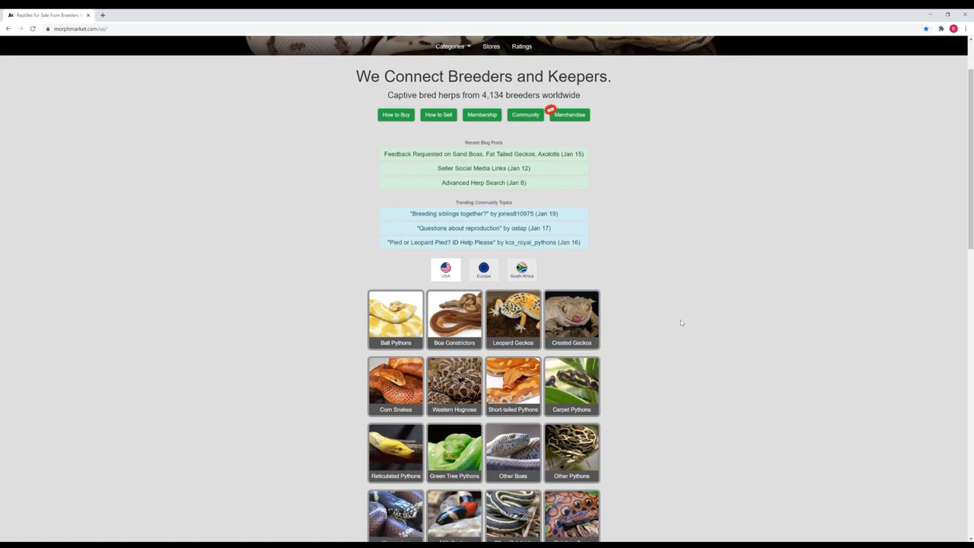
scroll(down, 3)
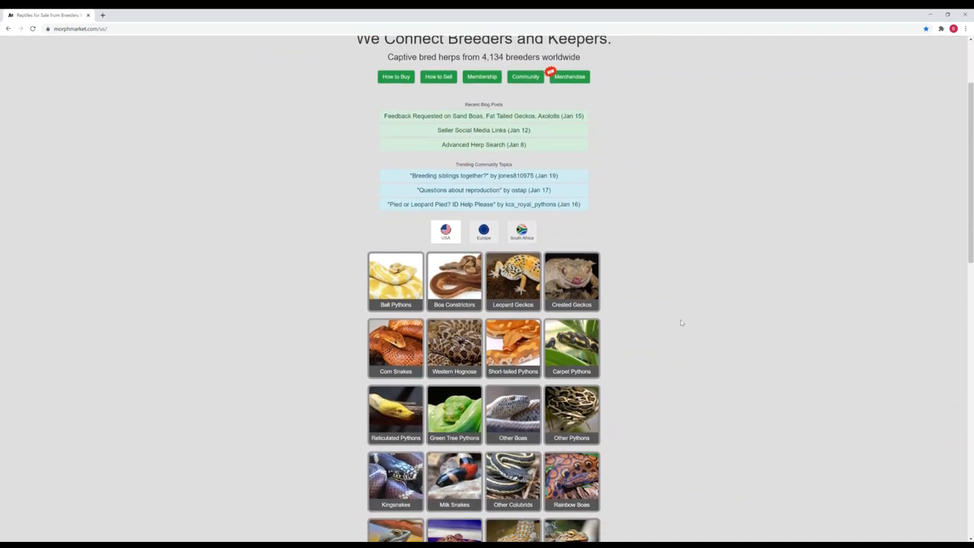
scroll(down, 3)
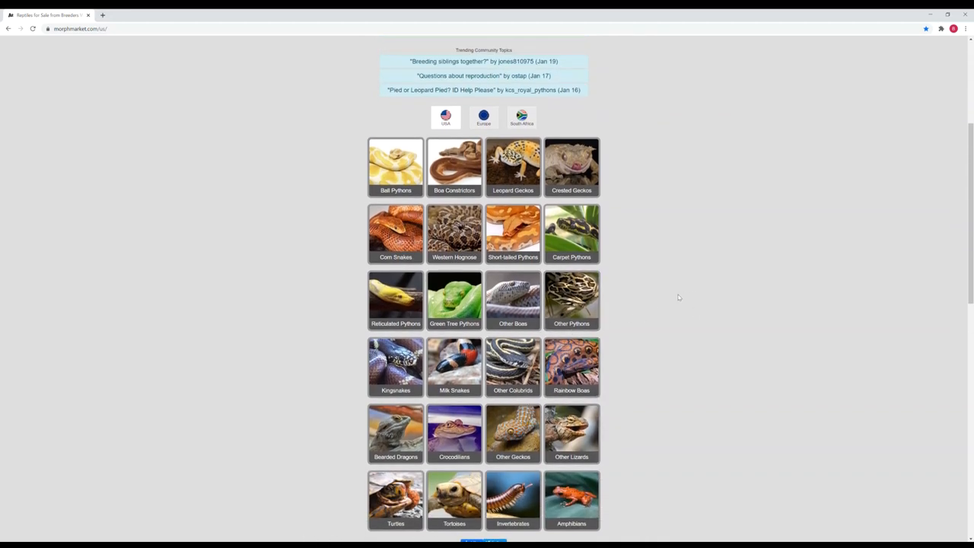
click(454, 162)
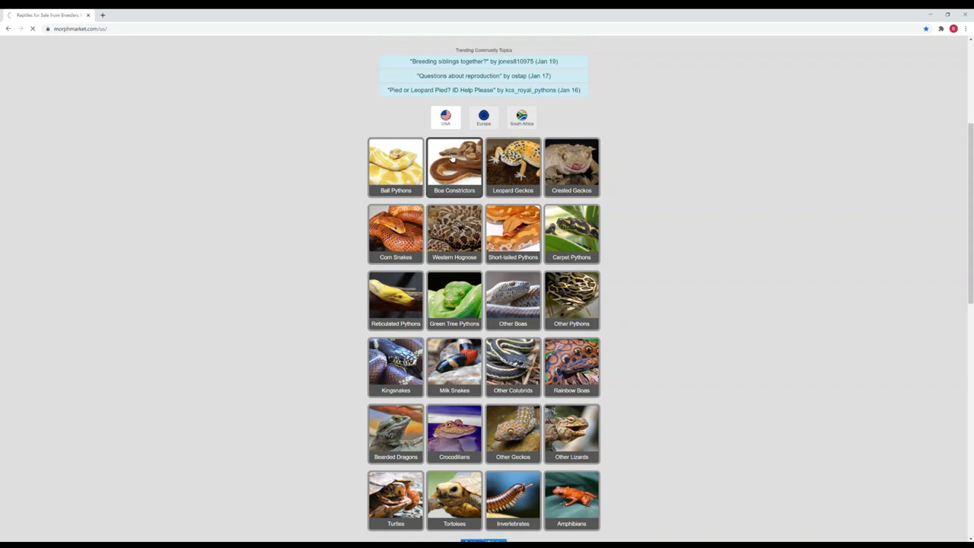
click(454, 161)
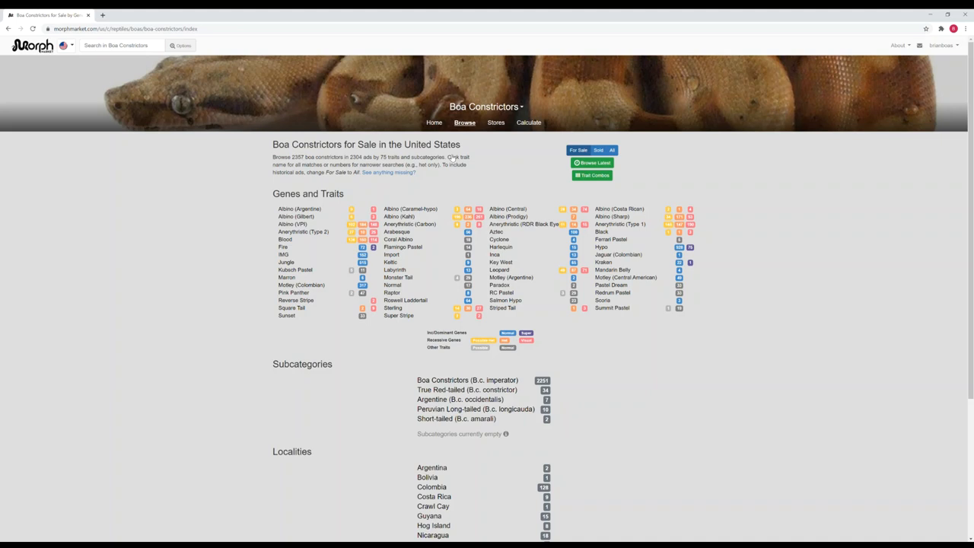
mouse_move(396, 231)
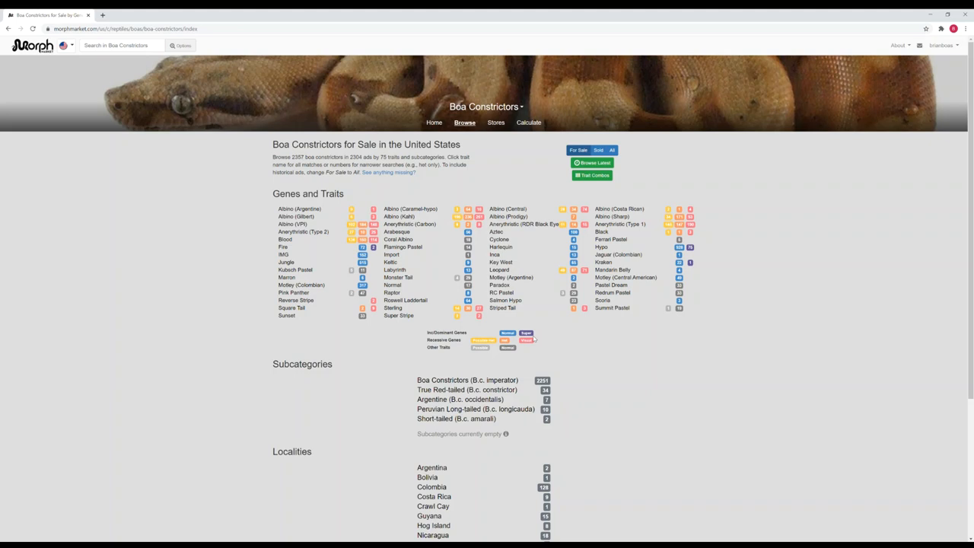
mouse_move(433, 265)
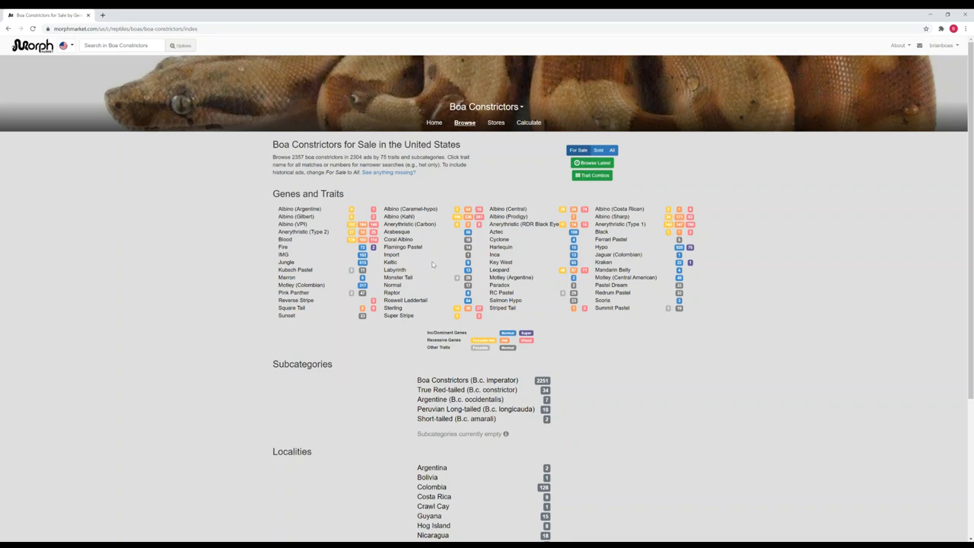
mouse_move(394, 270)
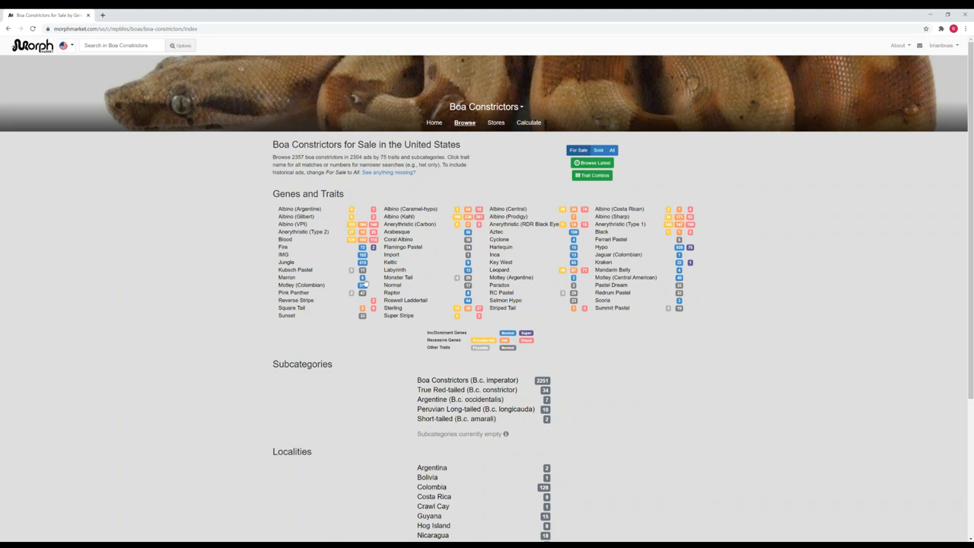
- Filter the boa constrictor listings to the 47 animals carrying the Marron gene
click(286, 277)
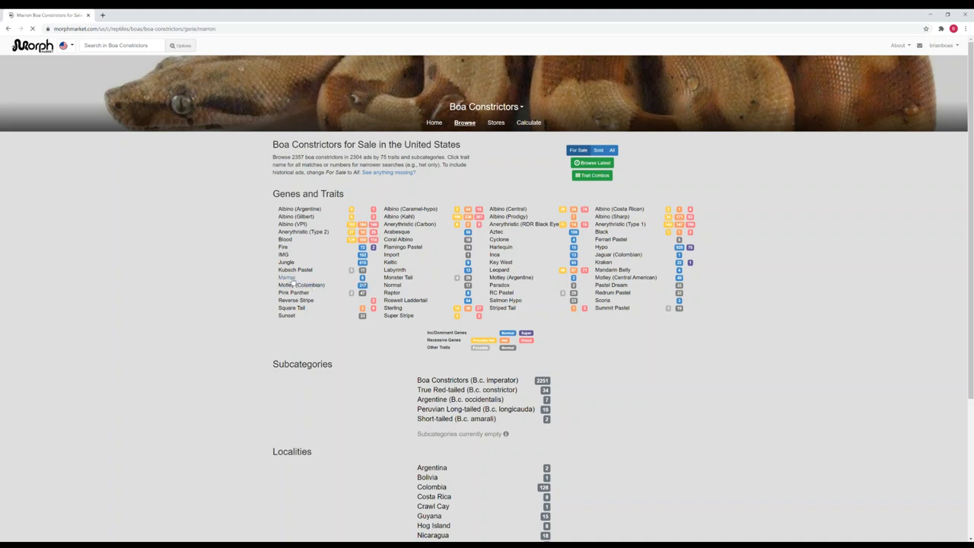
click(286, 277)
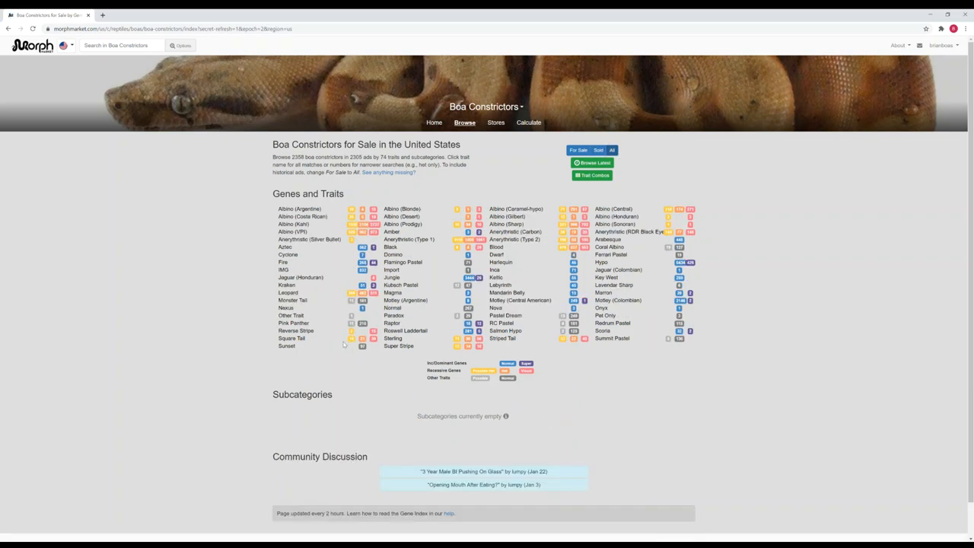
mouse_move(615, 284)
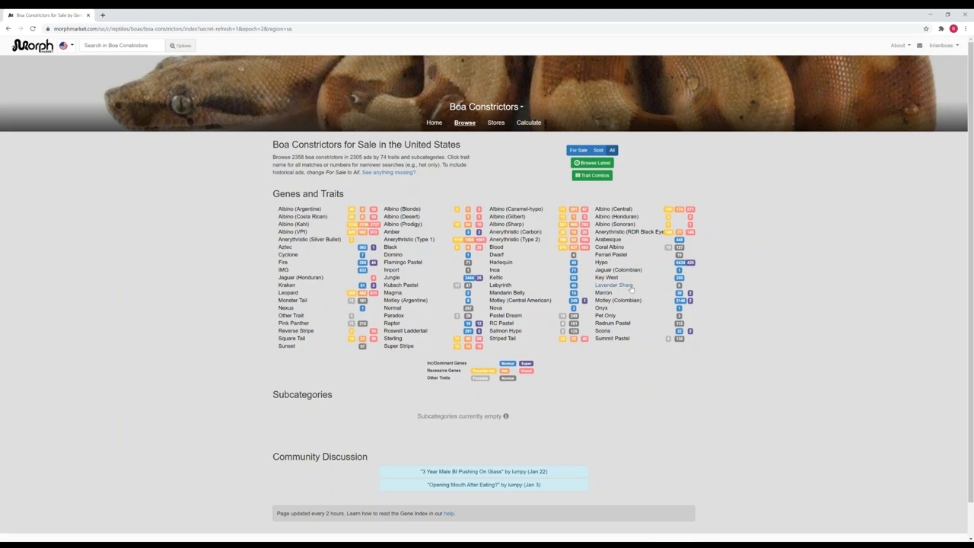
mouse_move(692, 297)
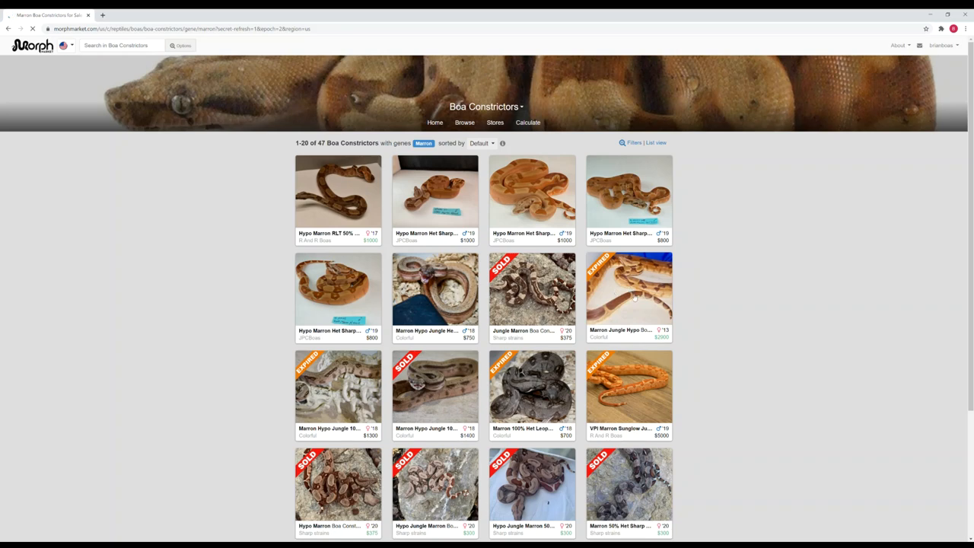
- View the Hypo Marron Het Sharp listing, then show all 1902 boas with the Hypo trait
scroll(down, 3)
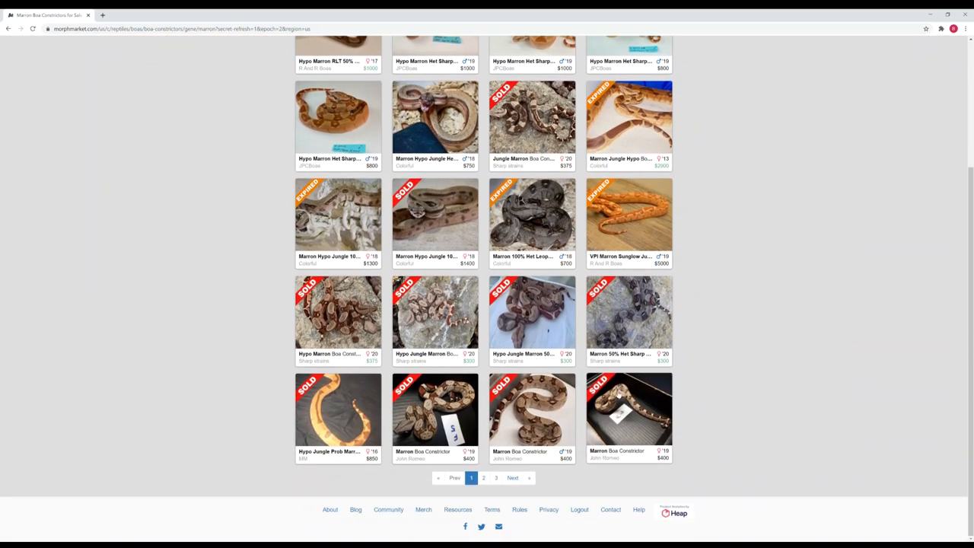
scroll(up, 3)
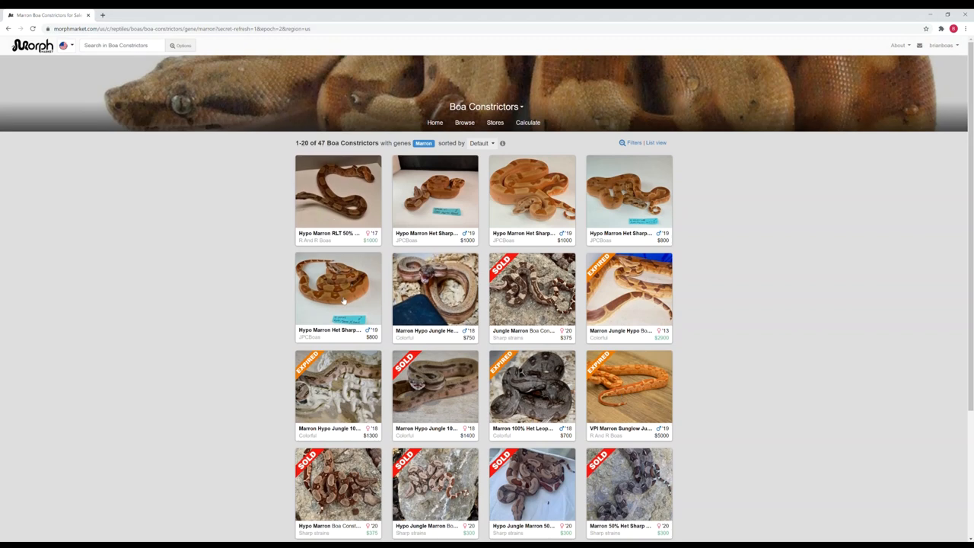
click(337, 292)
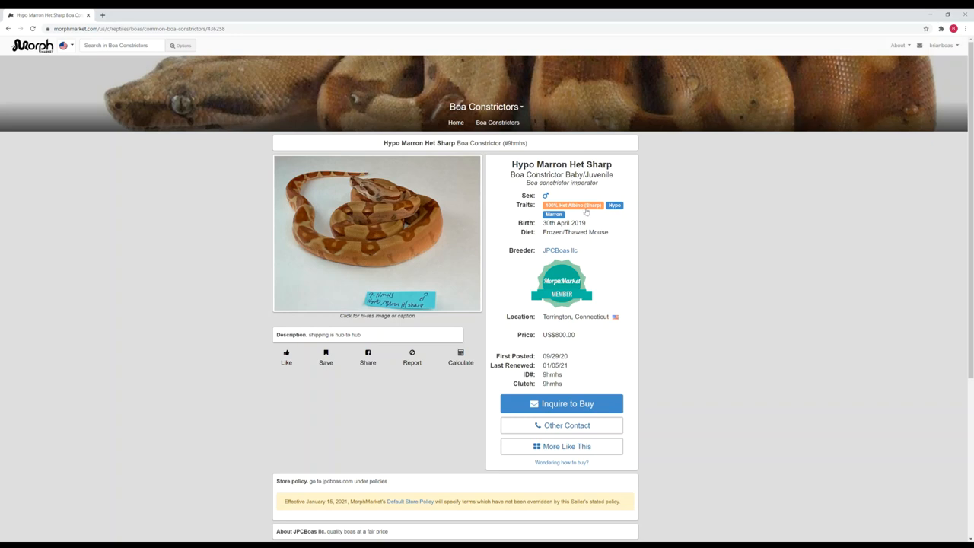
mouse_move(615, 211)
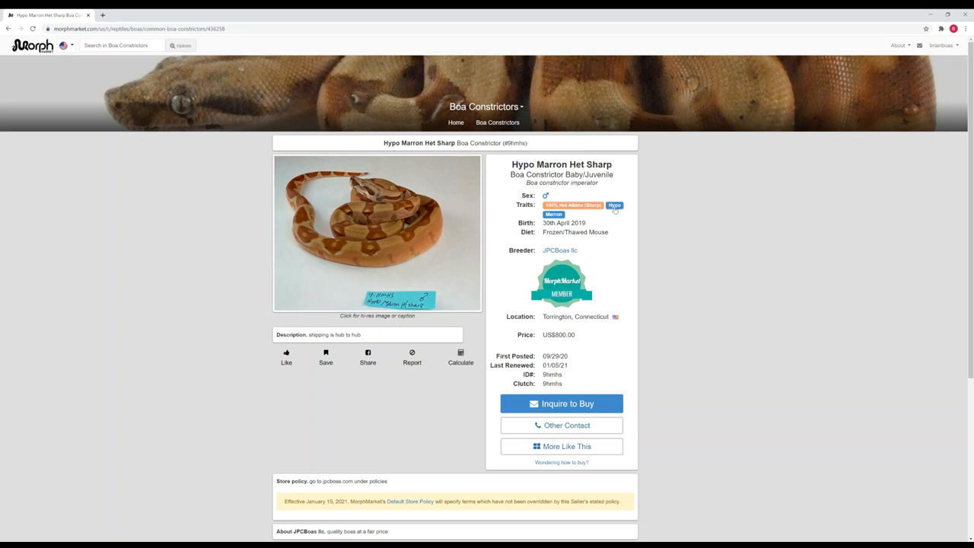
click(615, 206)
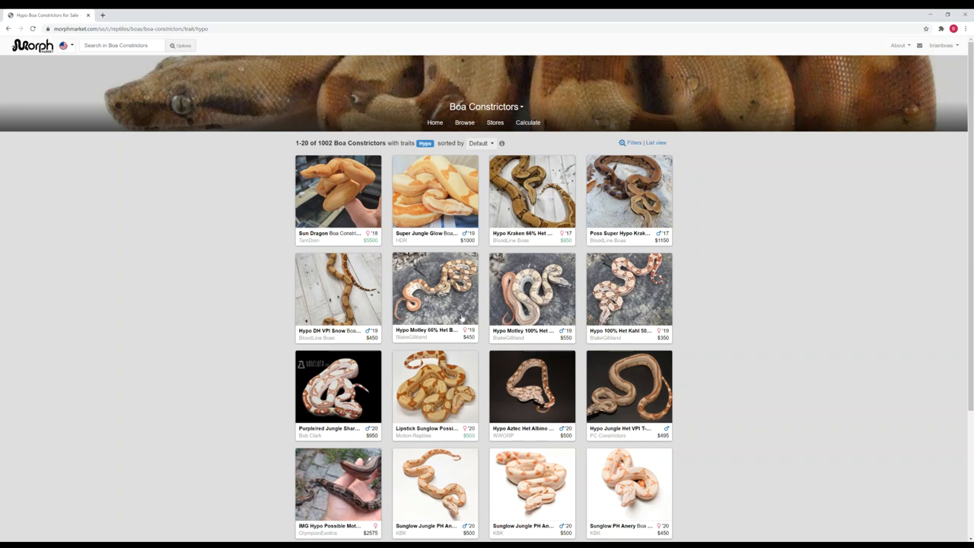
mouse_move(780, 387)
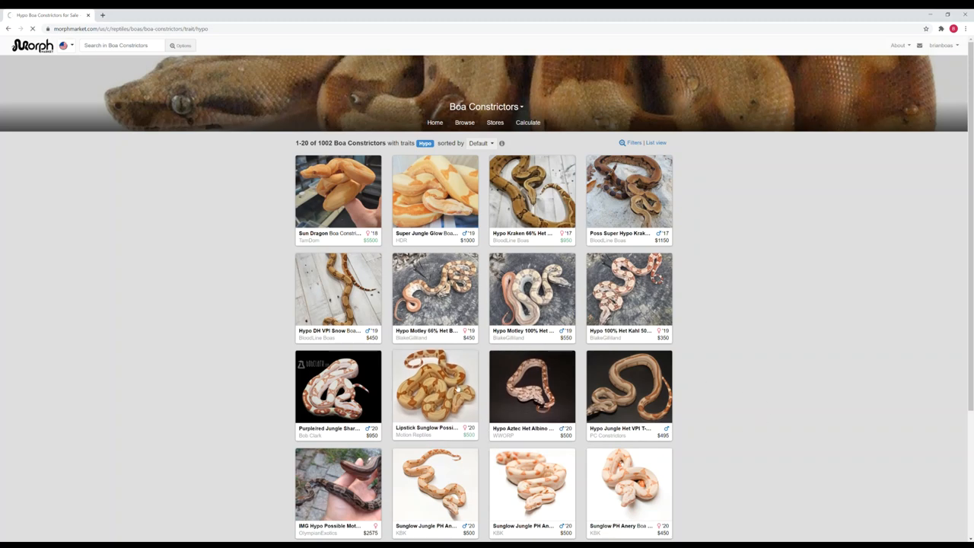
- Open the Lipstick Sunglow Possible Jungle boa ad and save it for later
click(435, 387)
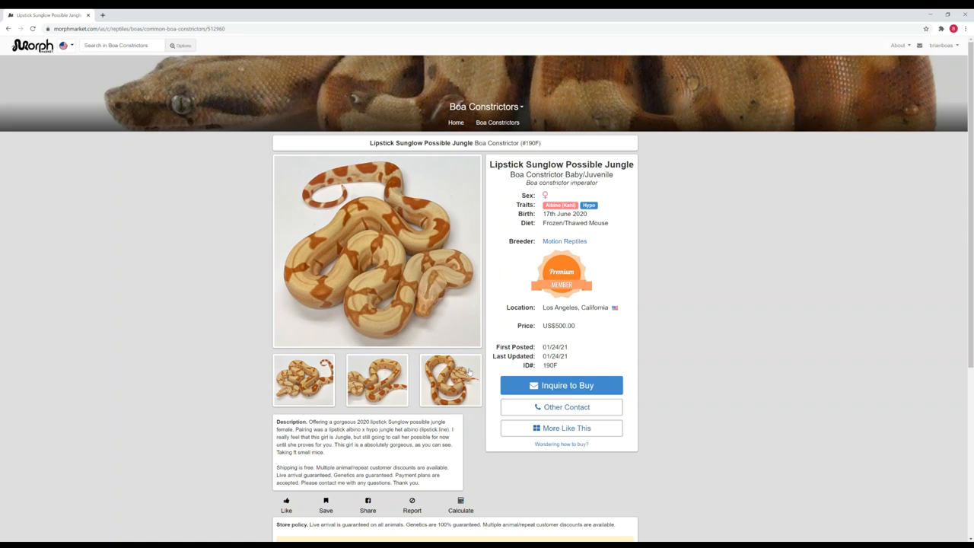
mouse_move(192, 374)
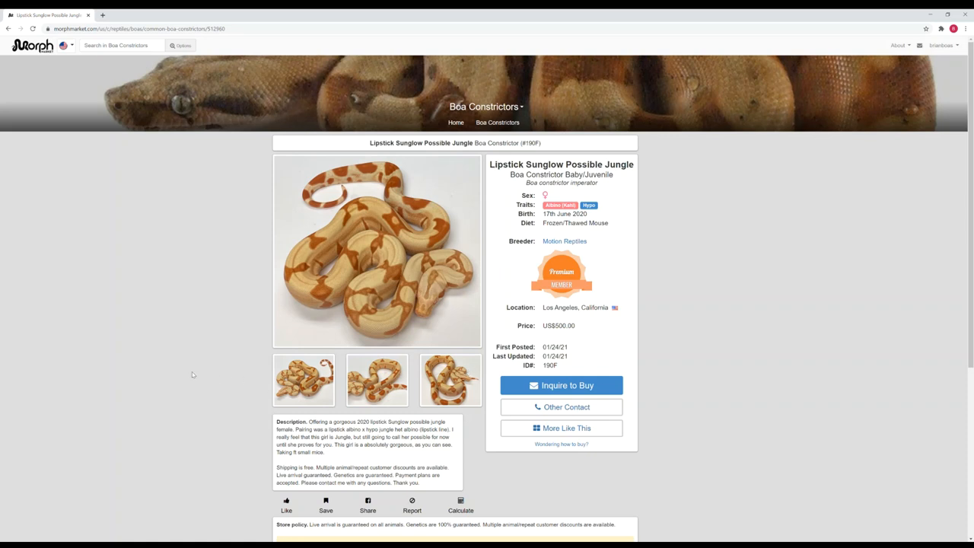
scroll(down, 3)
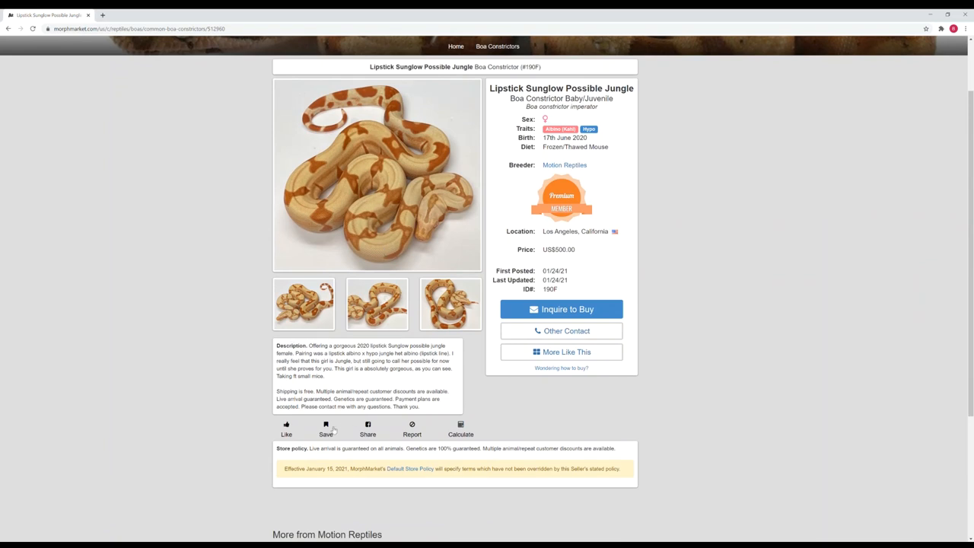
click(326, 428)
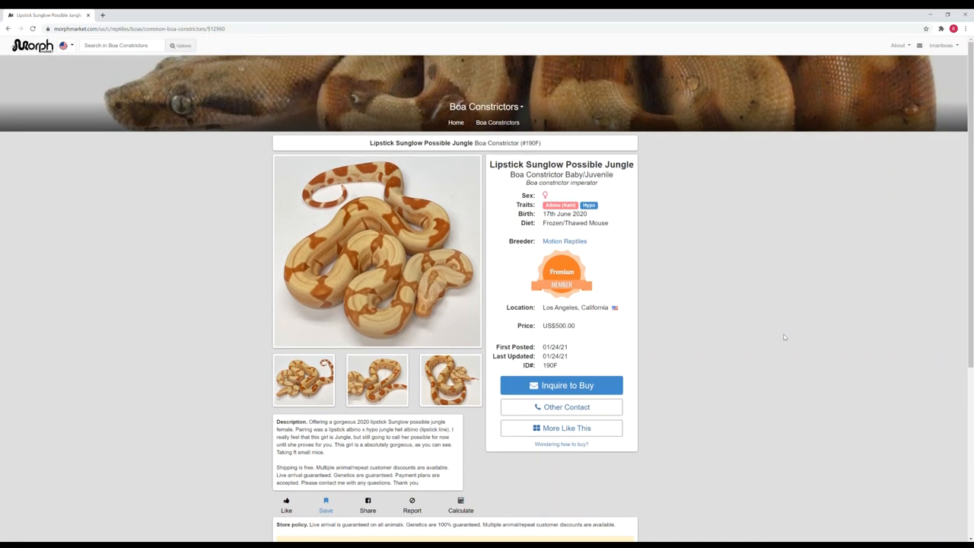
scroll(down, 3)
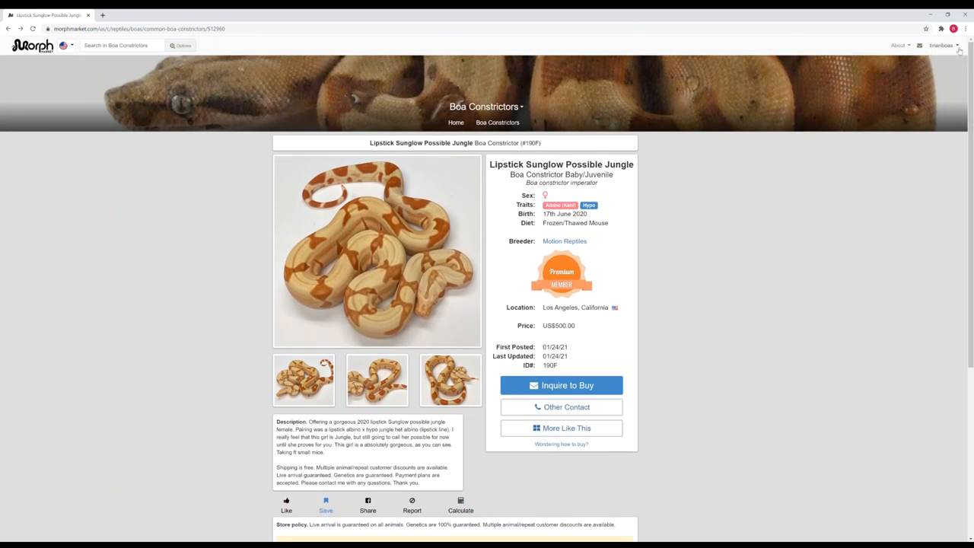
- View the 20 saved boas on Your Saved Items as a photo grid instead of a list
click(942, 46)
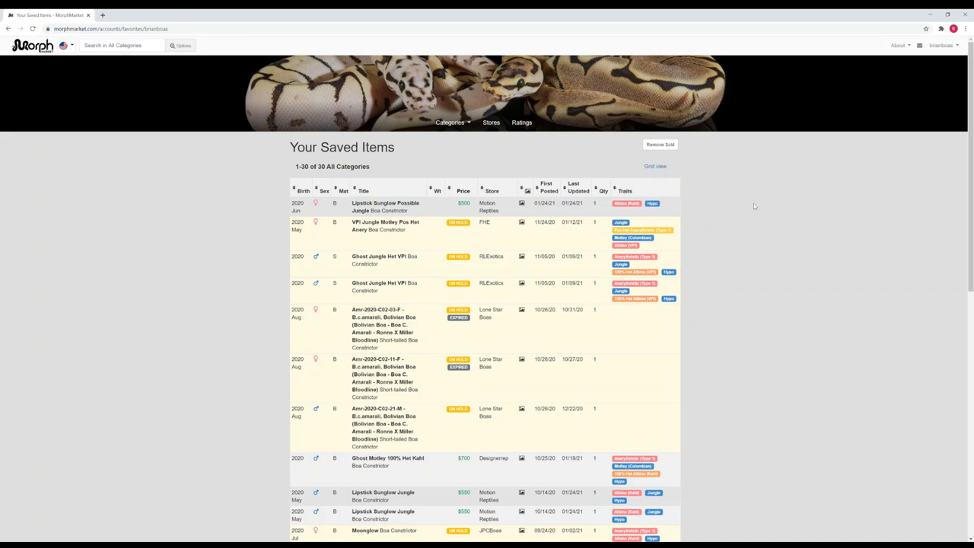
mouse_move(557, 386)
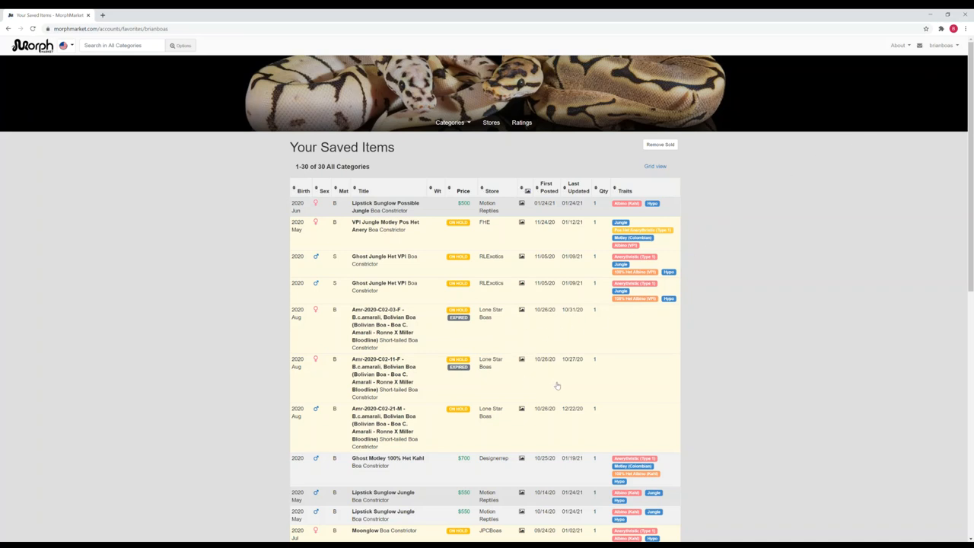
mouse_move(666, 184)
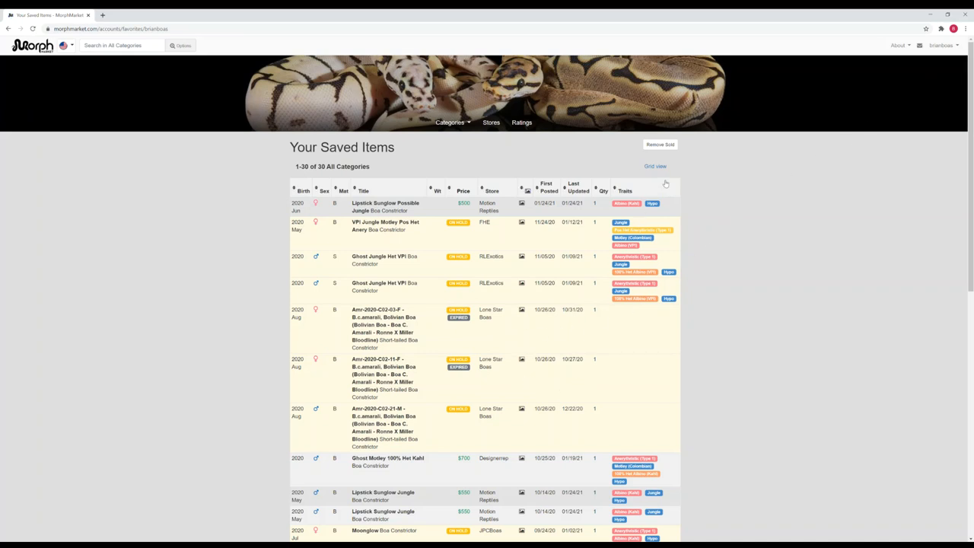
click(655, 166)
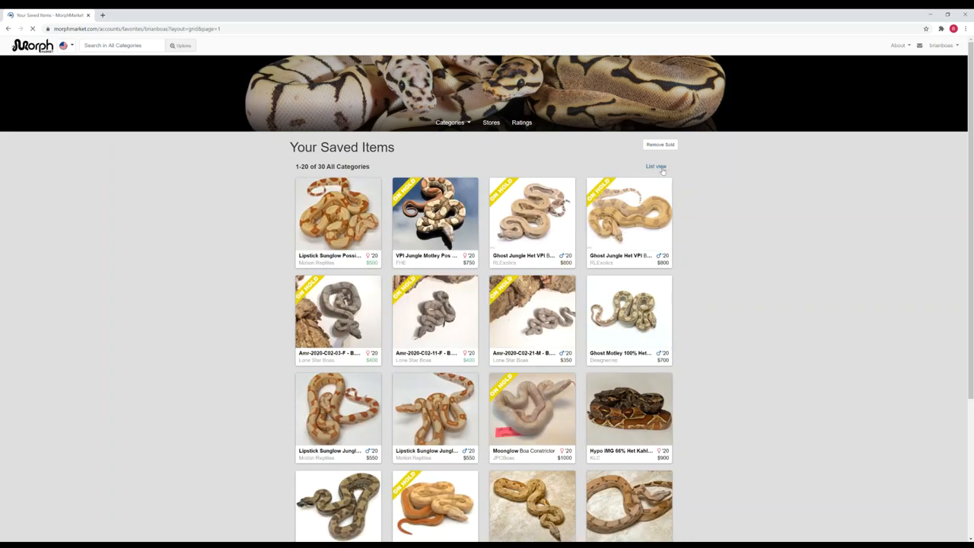
scroll(down, 3)
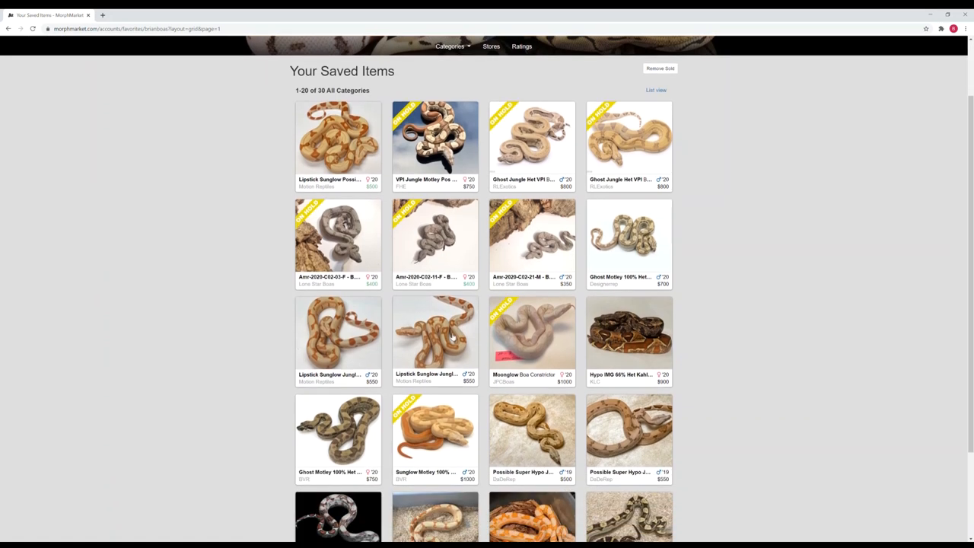
mouse_move(403, 341)
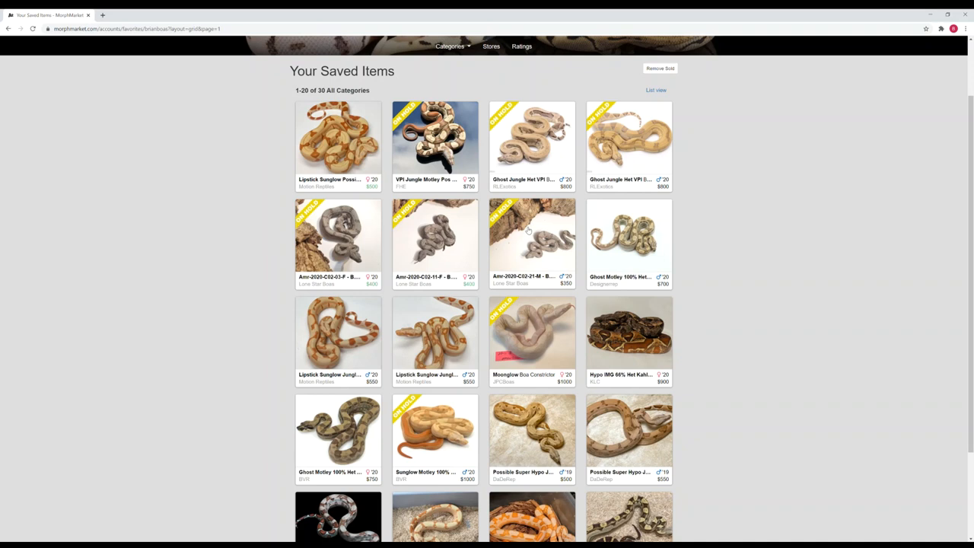
scroll(down, 3)
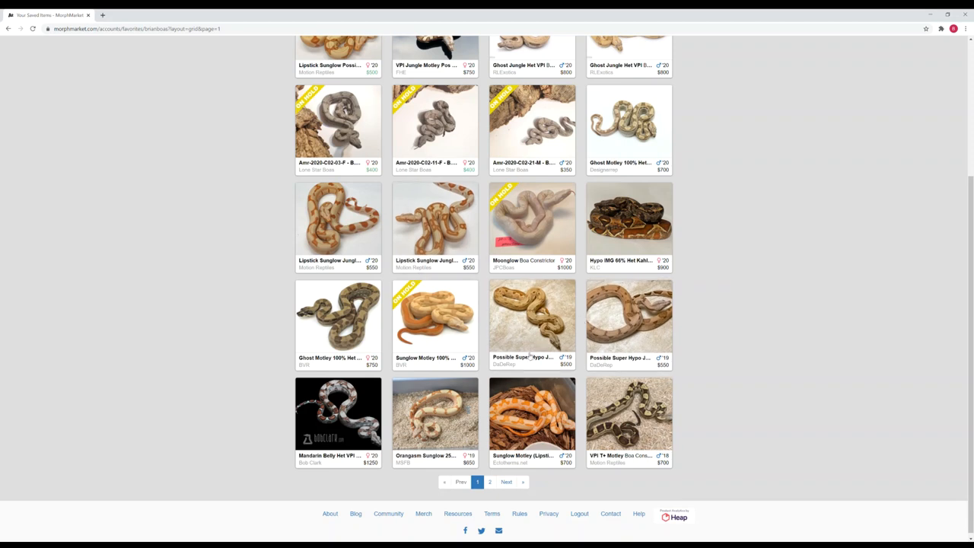
mouse_move(524, 362)
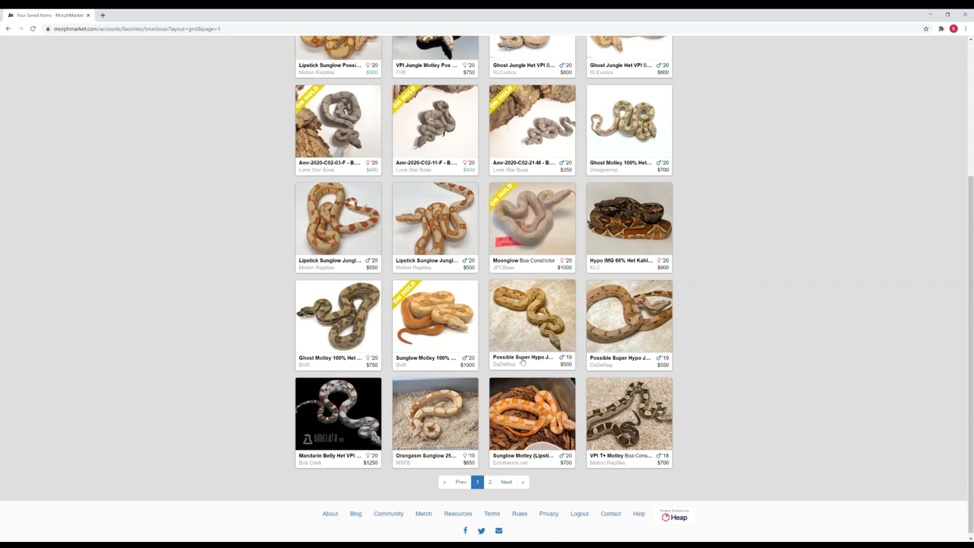
scroll(up, 3)
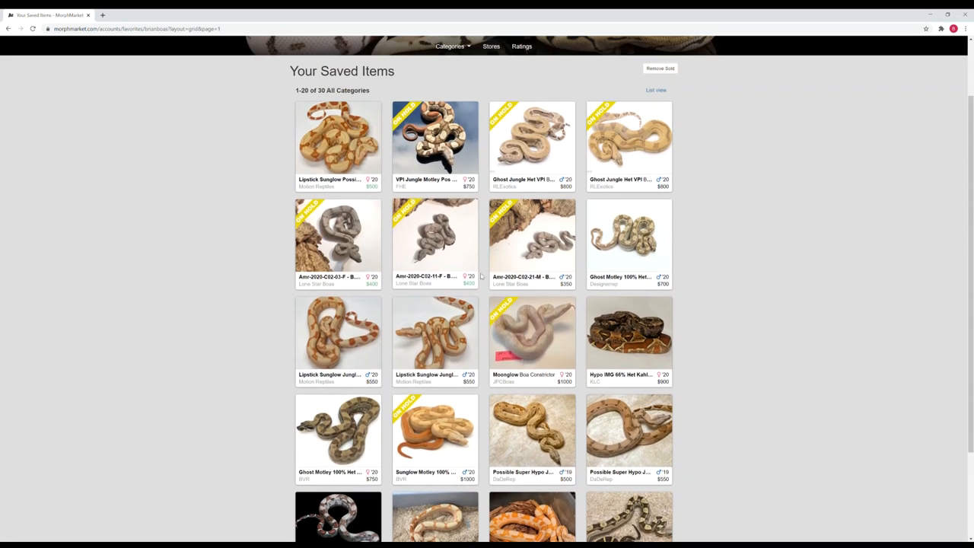
- From the Boa Constrictors browse page's Localities, show the 13 Suriname boa listings
click(450, 46)
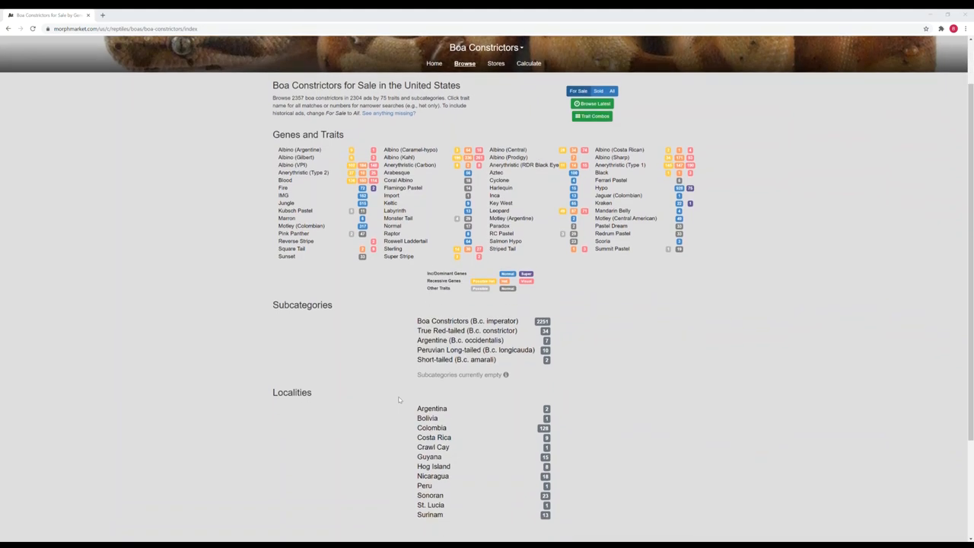
scroll(down, 3)
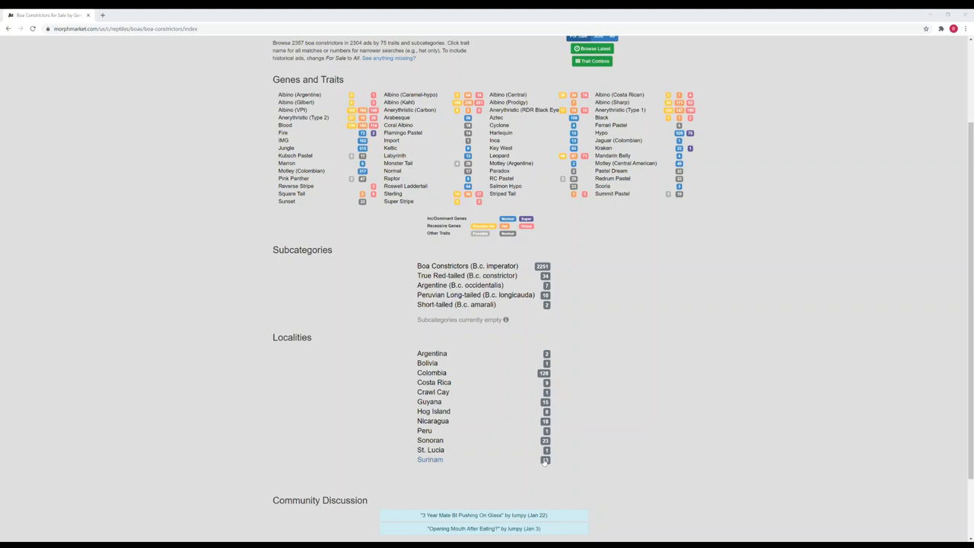
click(429, 460)
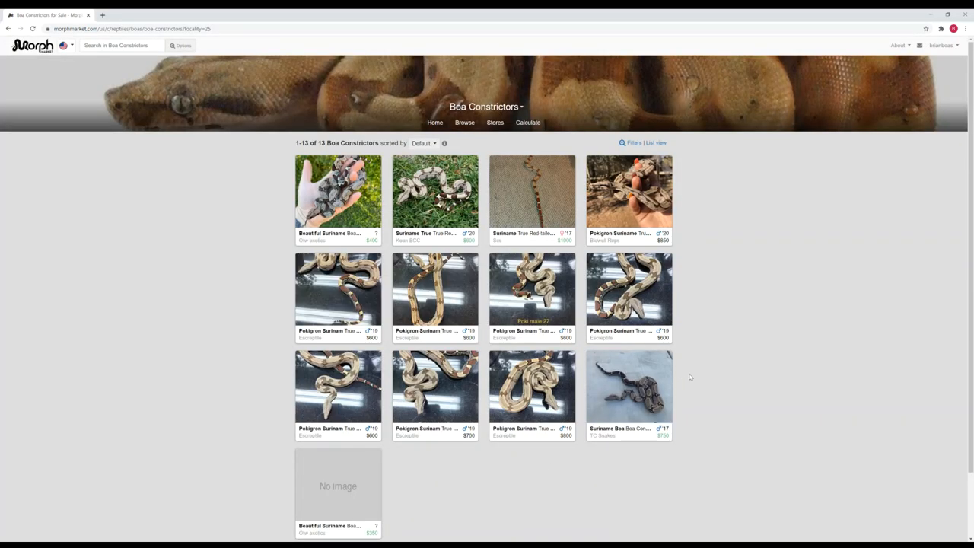
scroll(down, 3)
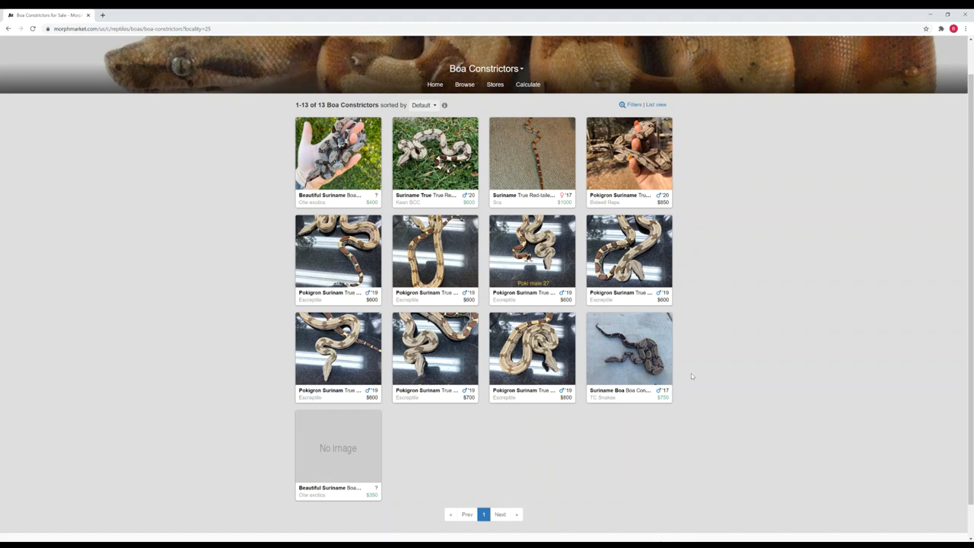
mouse_move(477, 101)
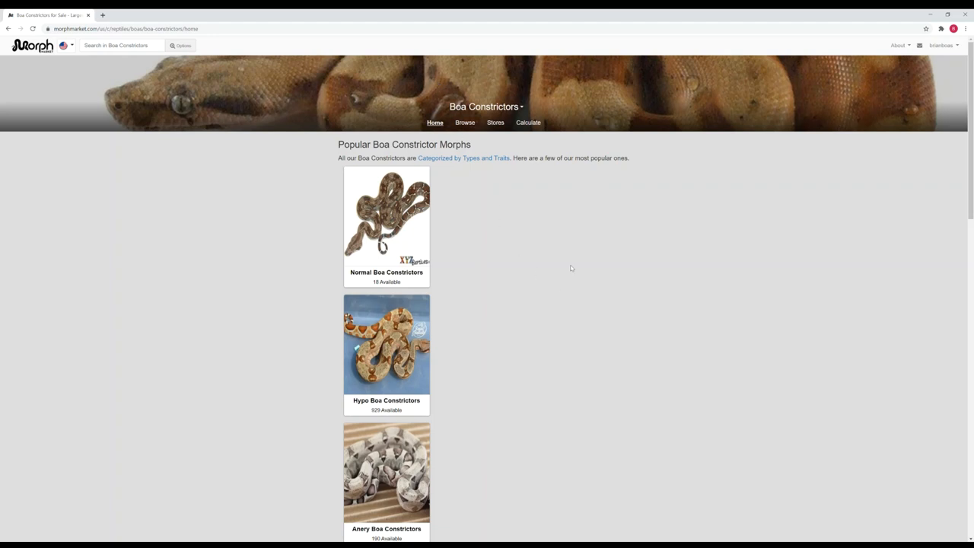
- Scroll through the popular boa morphs on the Boa Constrictors home page
scroll(down, 3)
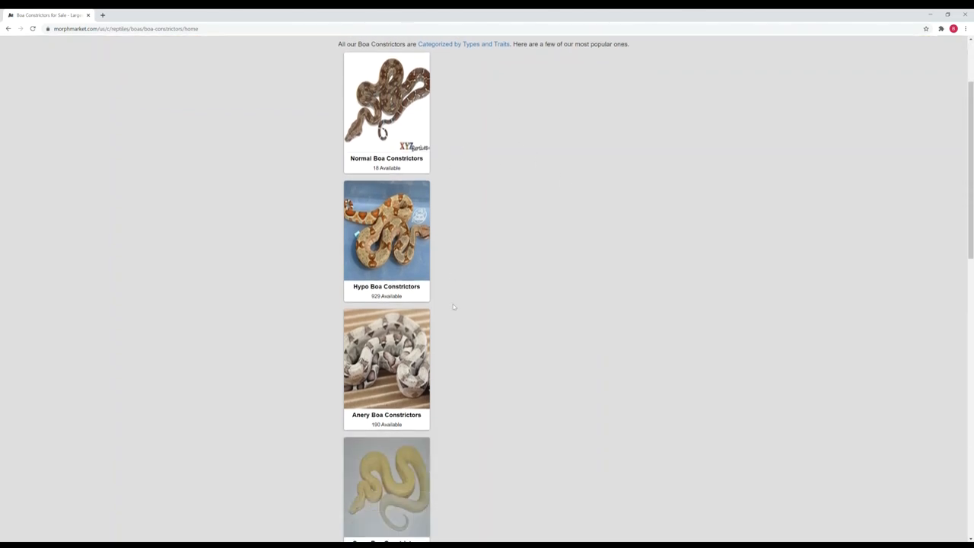
scroll(down, 3)
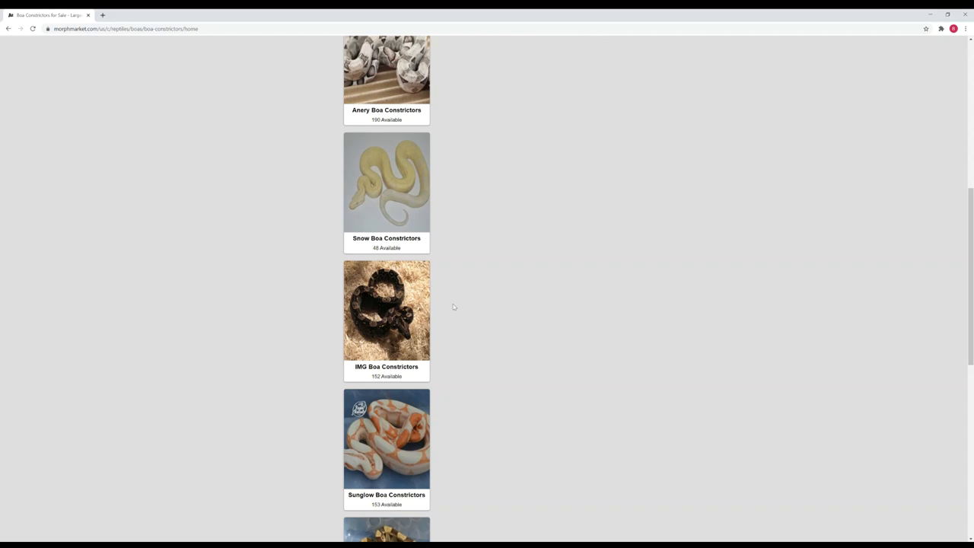
scroll(down, 3)
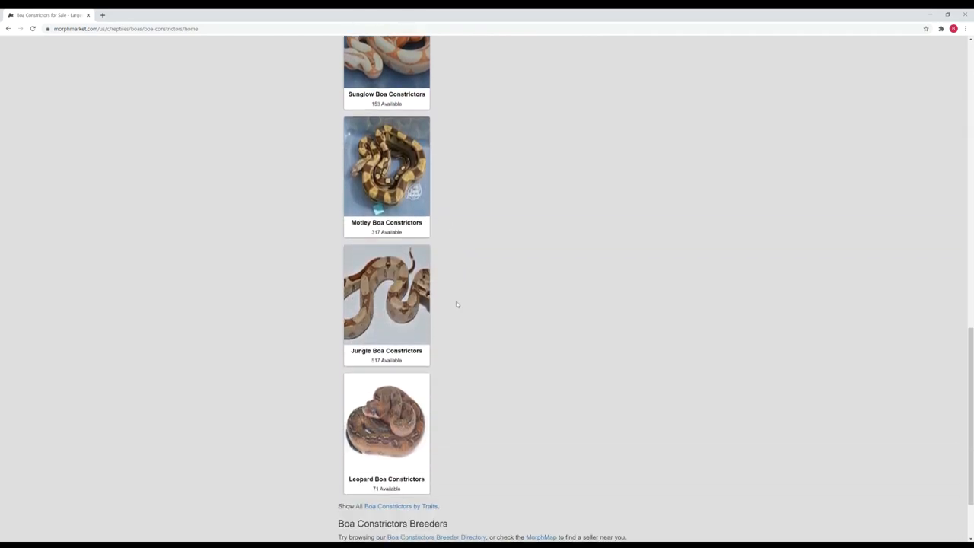
scroll(down, 3)
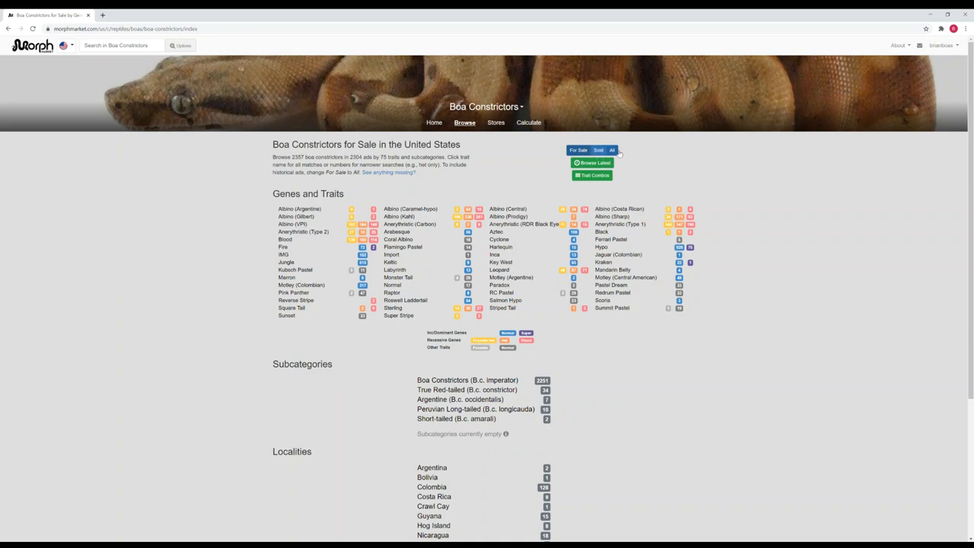
mouse_move(653, 185)
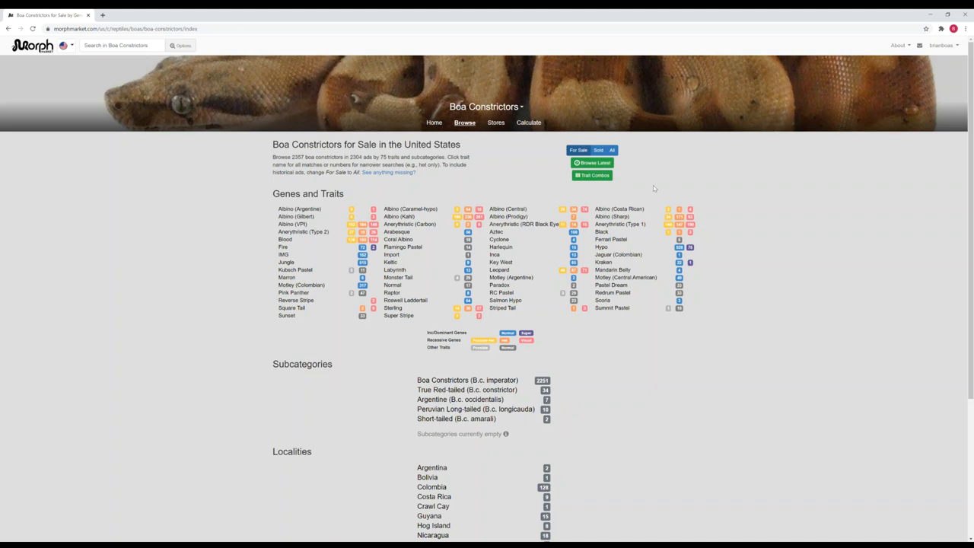
mouse_move(728, 247)
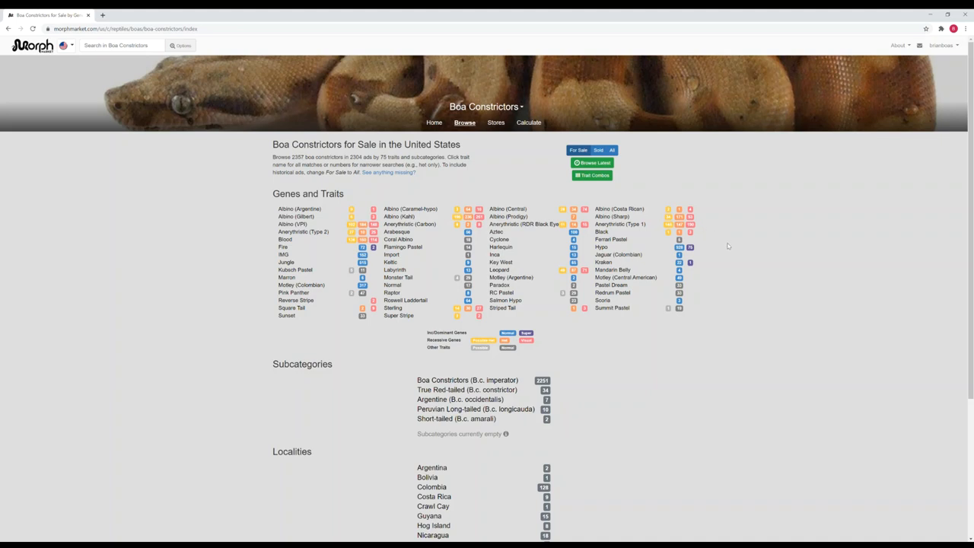
mouse_move(727, 297)
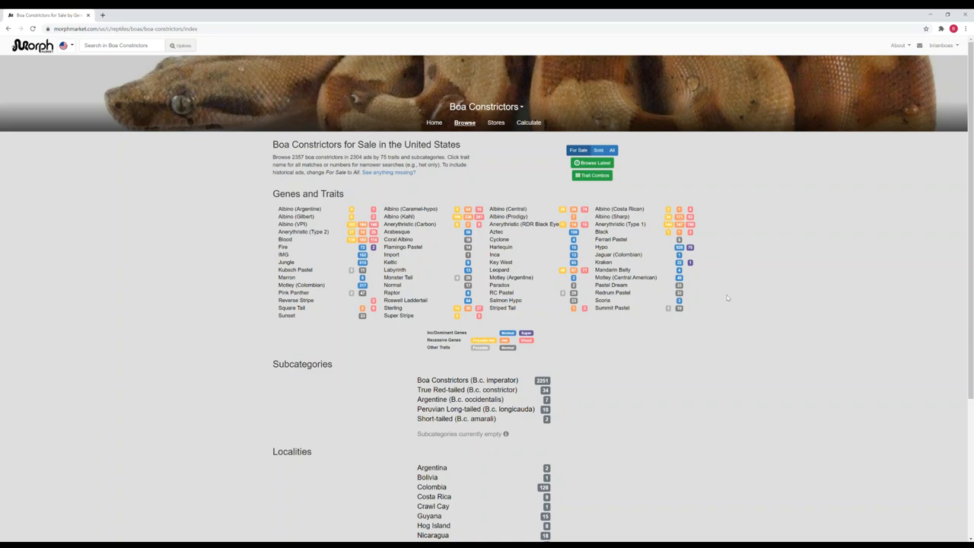
mouse_move(720, 300)
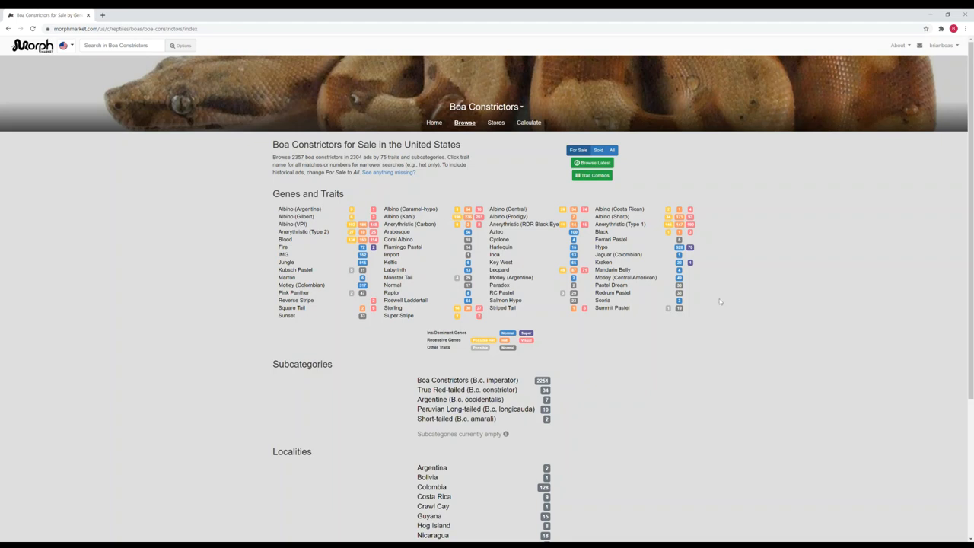
- Look through the Lipstick Sunglow Jungle boa listing's traits, price and seller details
scroll(down, 3)
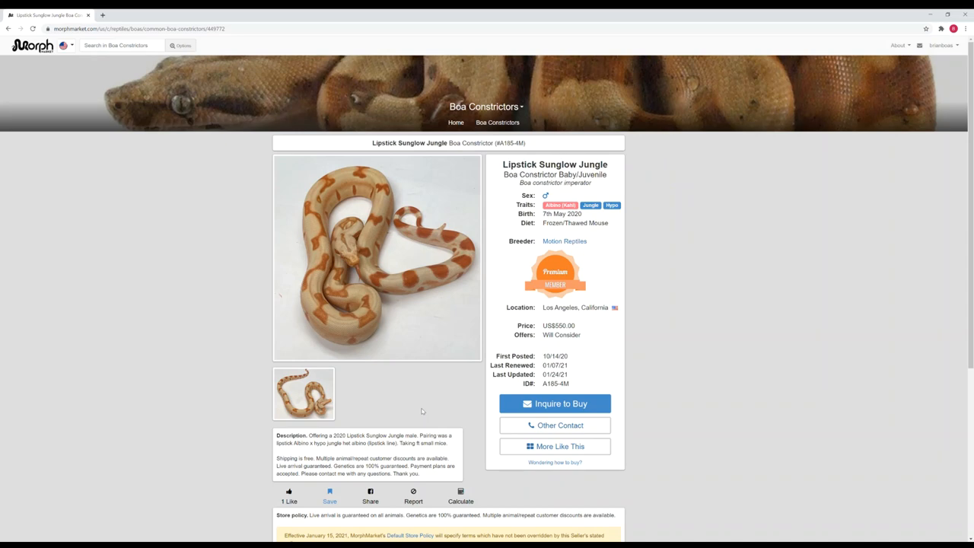
mouse_move(486, 411)
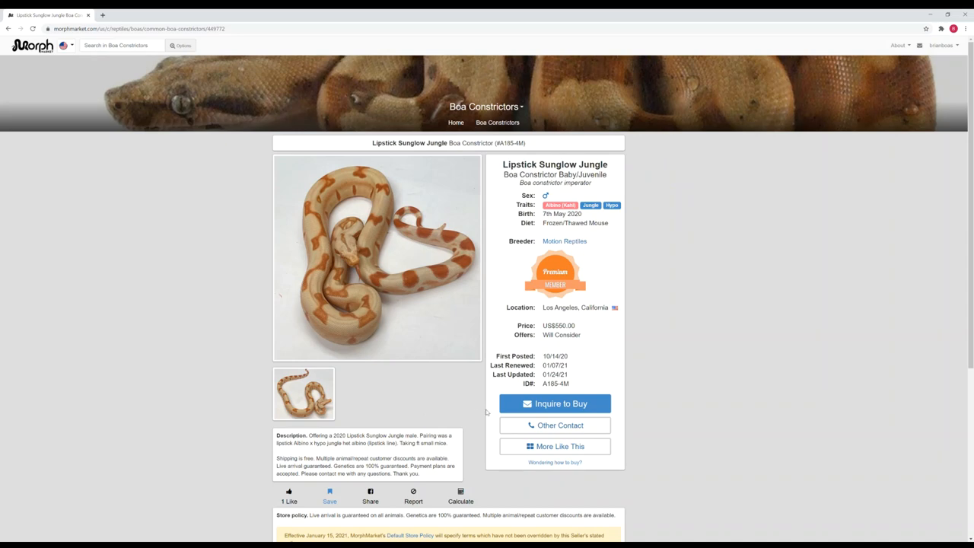
- Leave the Lipstick Sunglow Jungle listing and return to MorphMarket's main home page
click(554, 404)
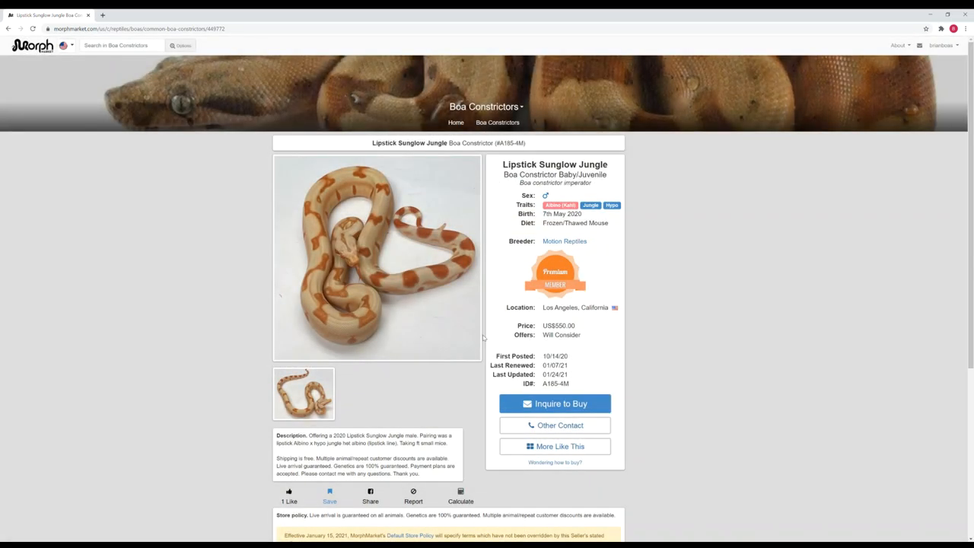
click(32, 46)
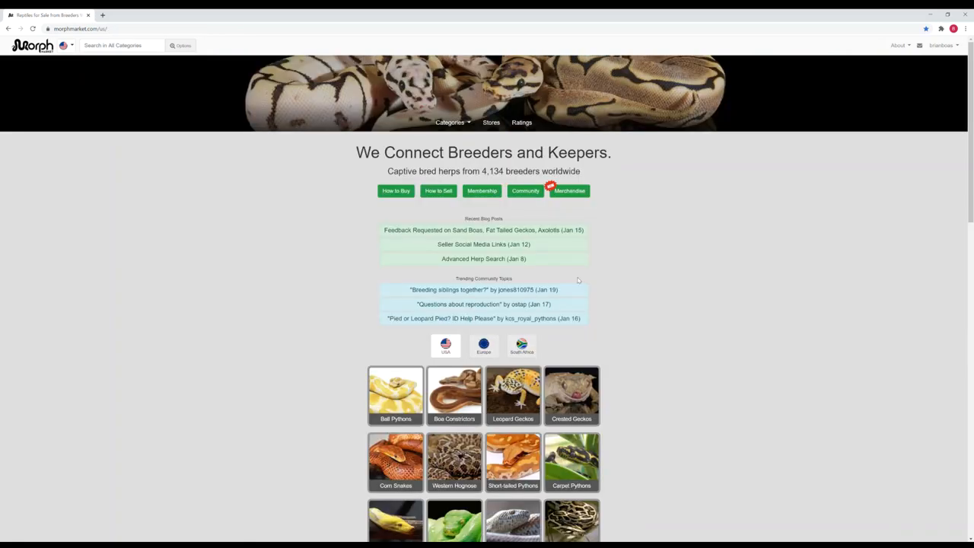
- Go to the MorphMarket community forums listing categories like Boas and Ball Pythons with latest topics
click(526, 190)
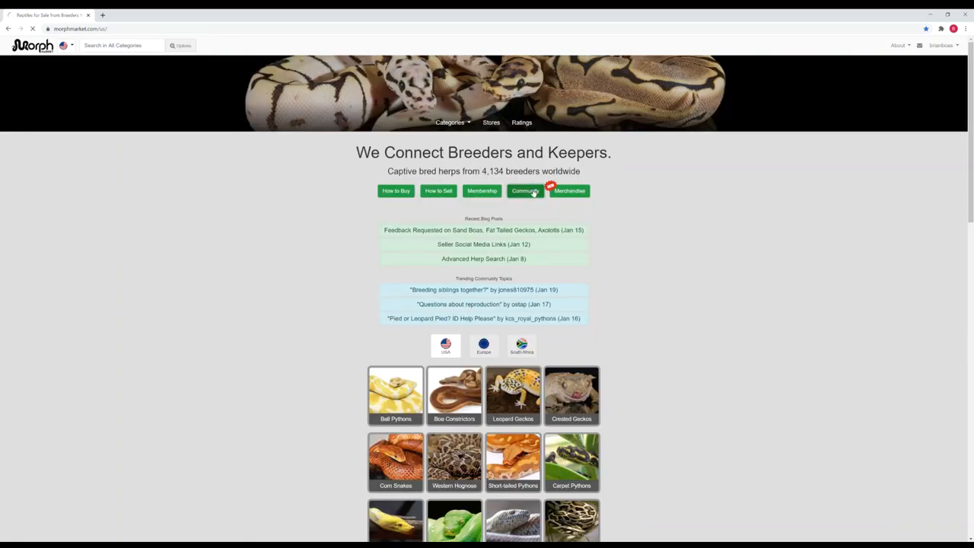
click(525, 190)
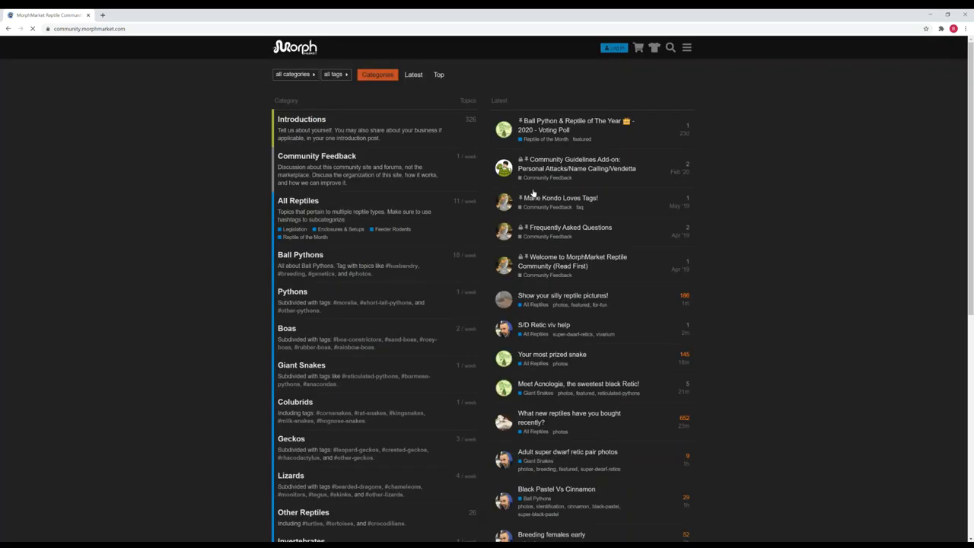
mouse_move(445, 313)
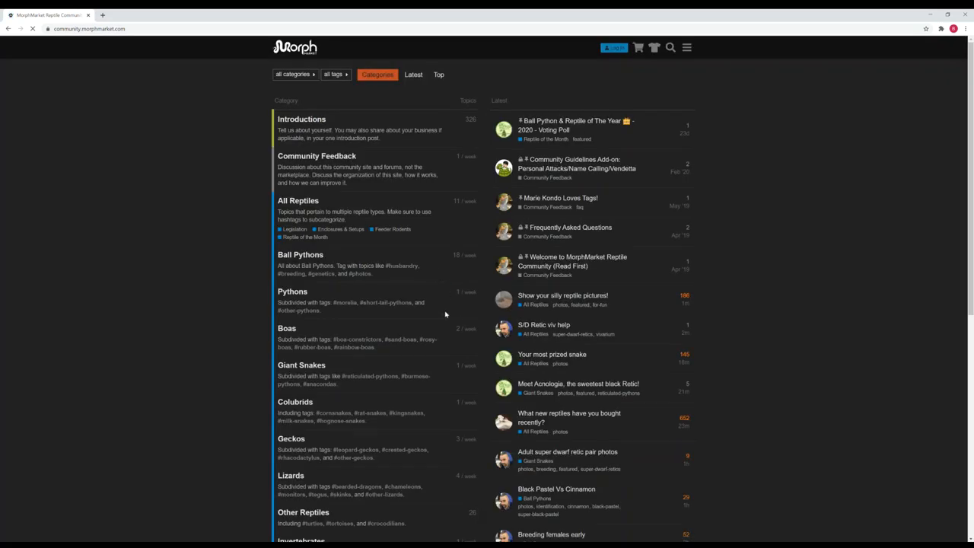